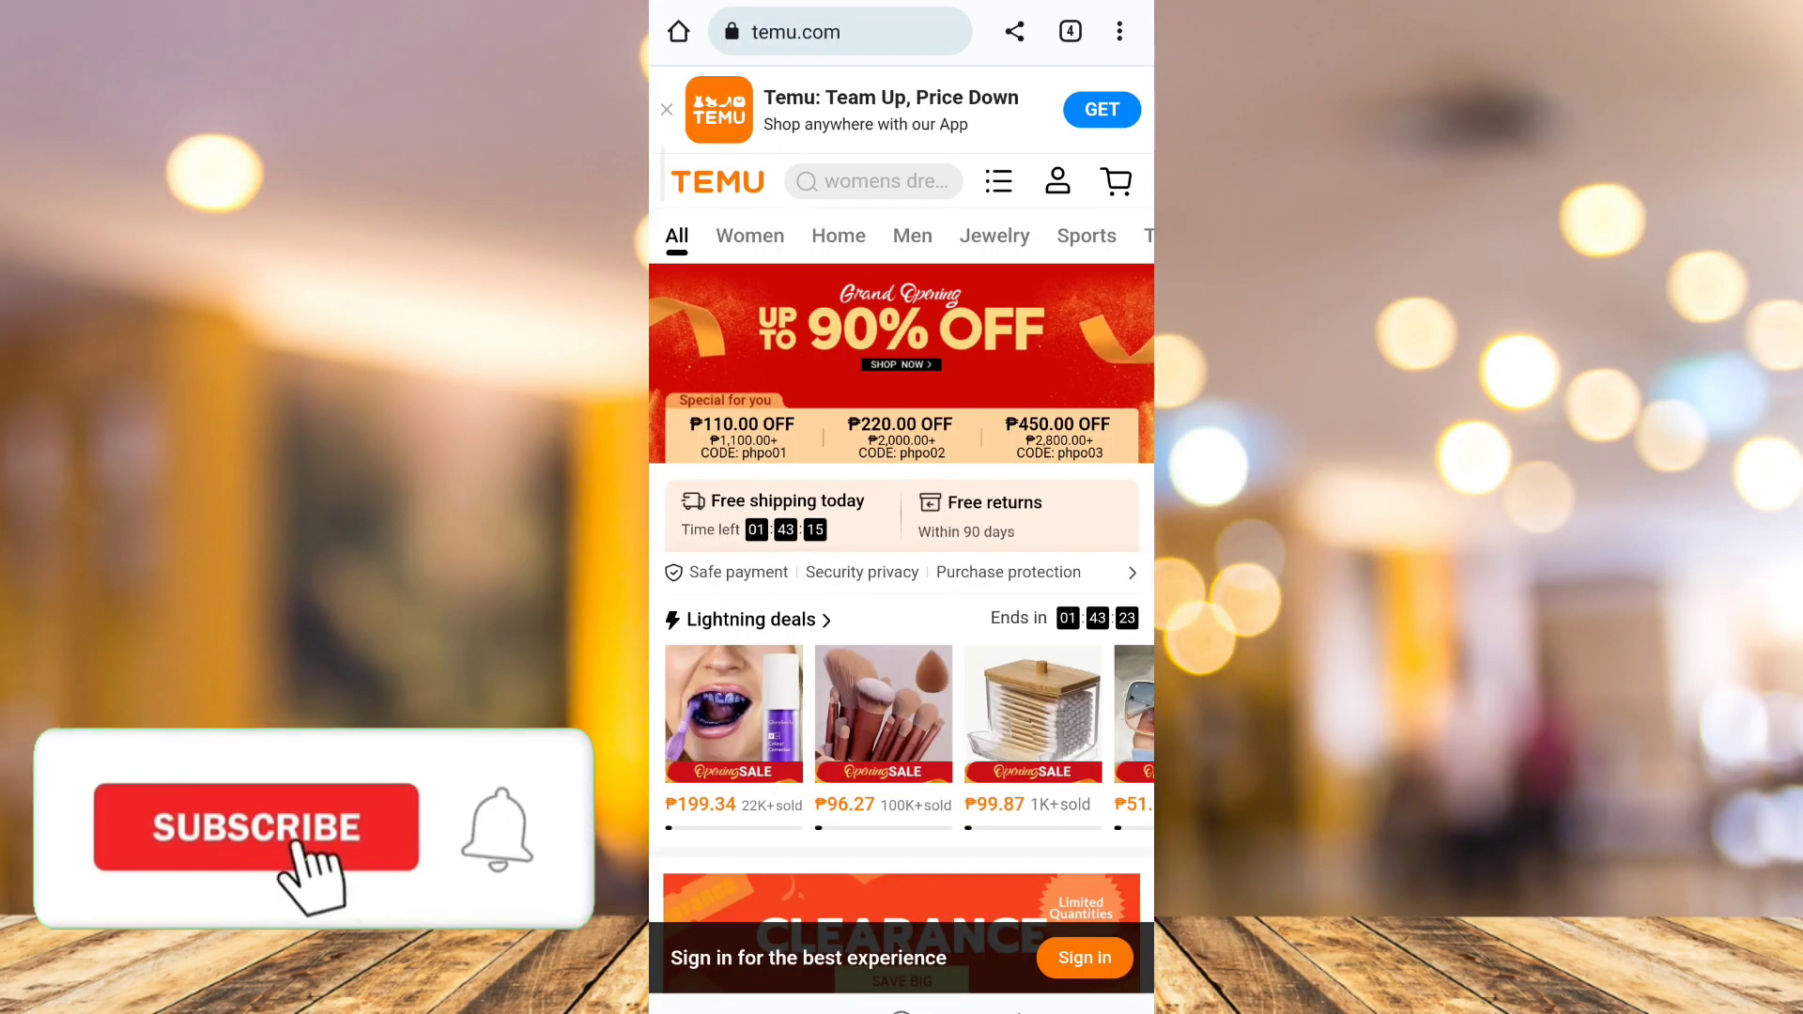
Step: Go from Temu's homepage to myactivity.google.com
left_click(253, 829)
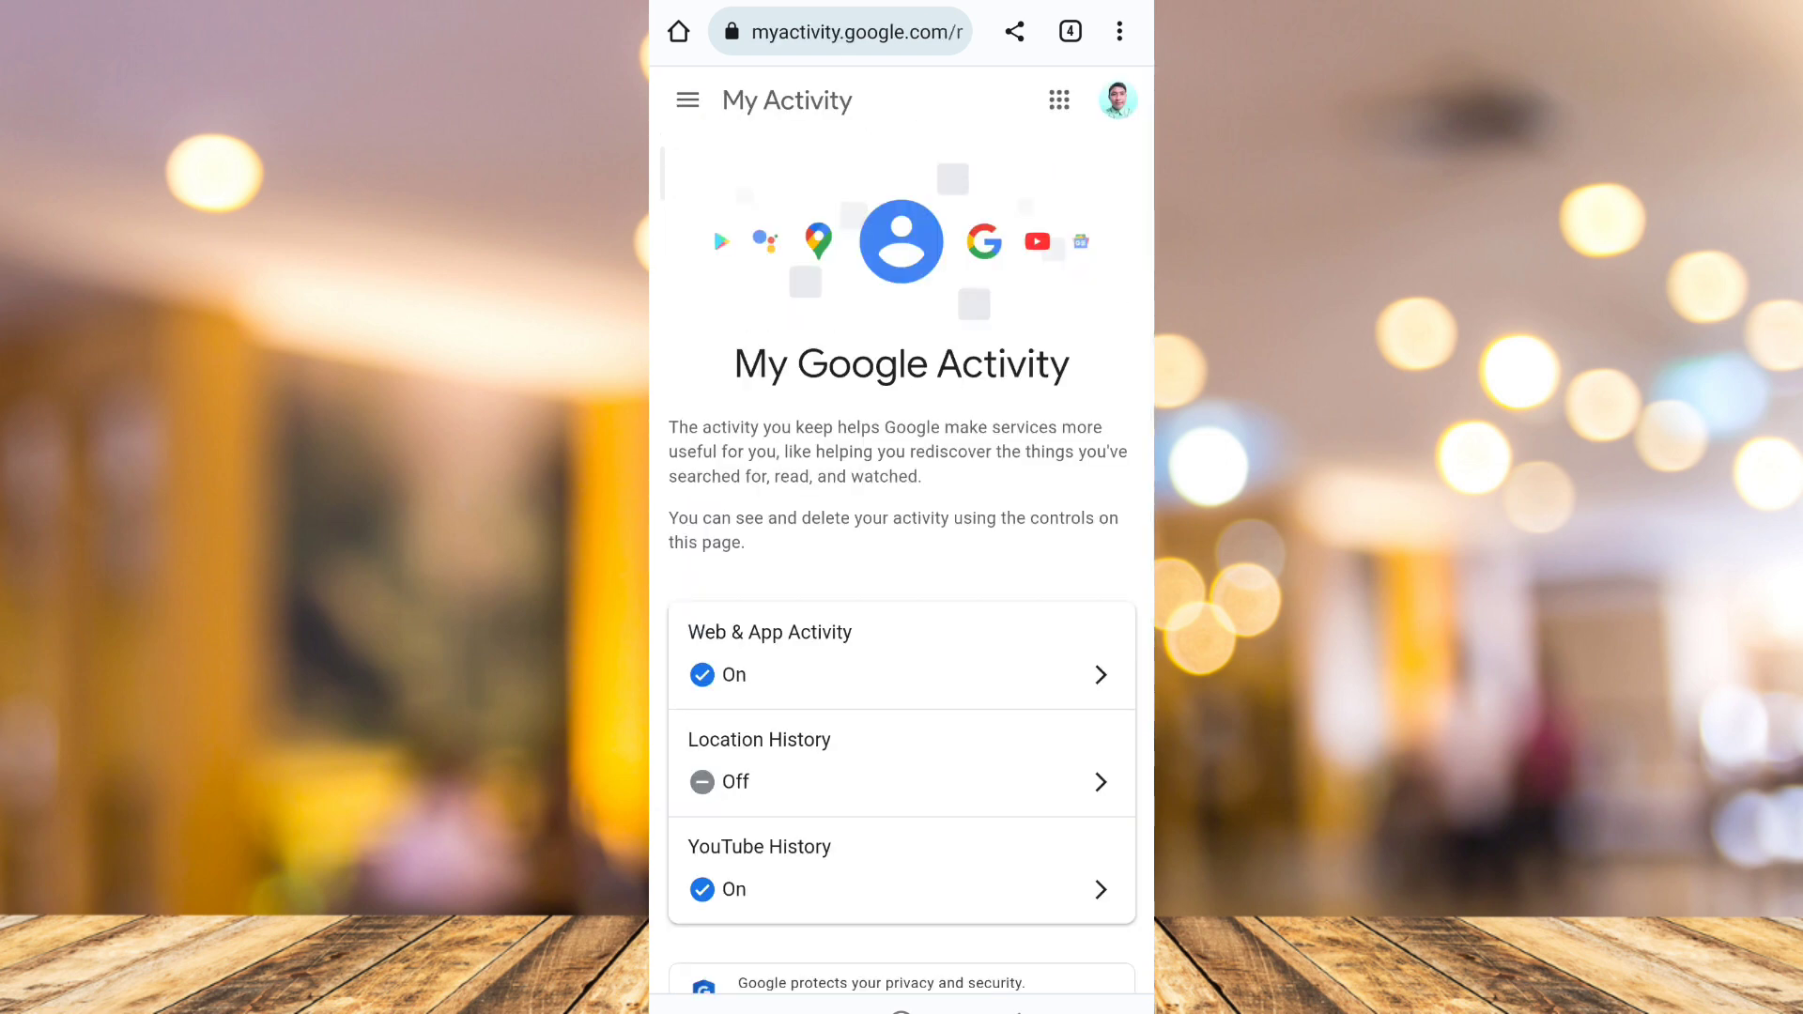
Step: Open Activity controls from the menu and scroll to Personalized ads
left_click(689, 100)
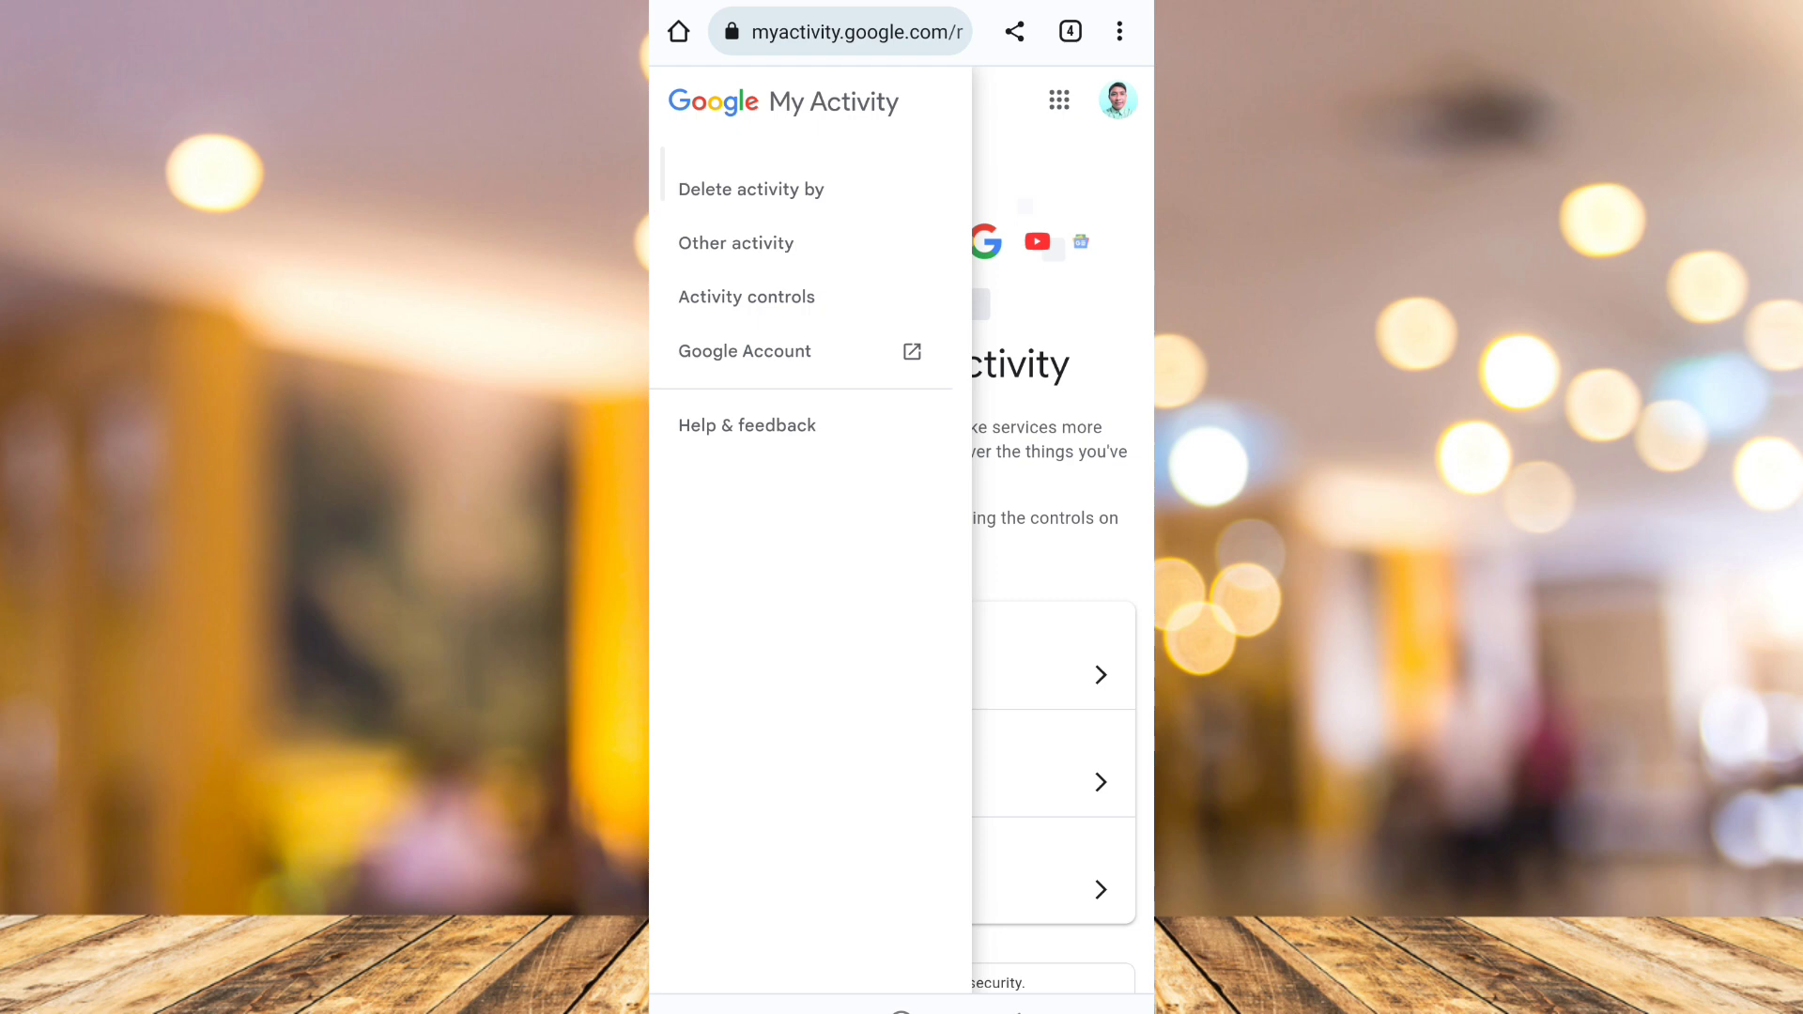
left_click(745, 297)
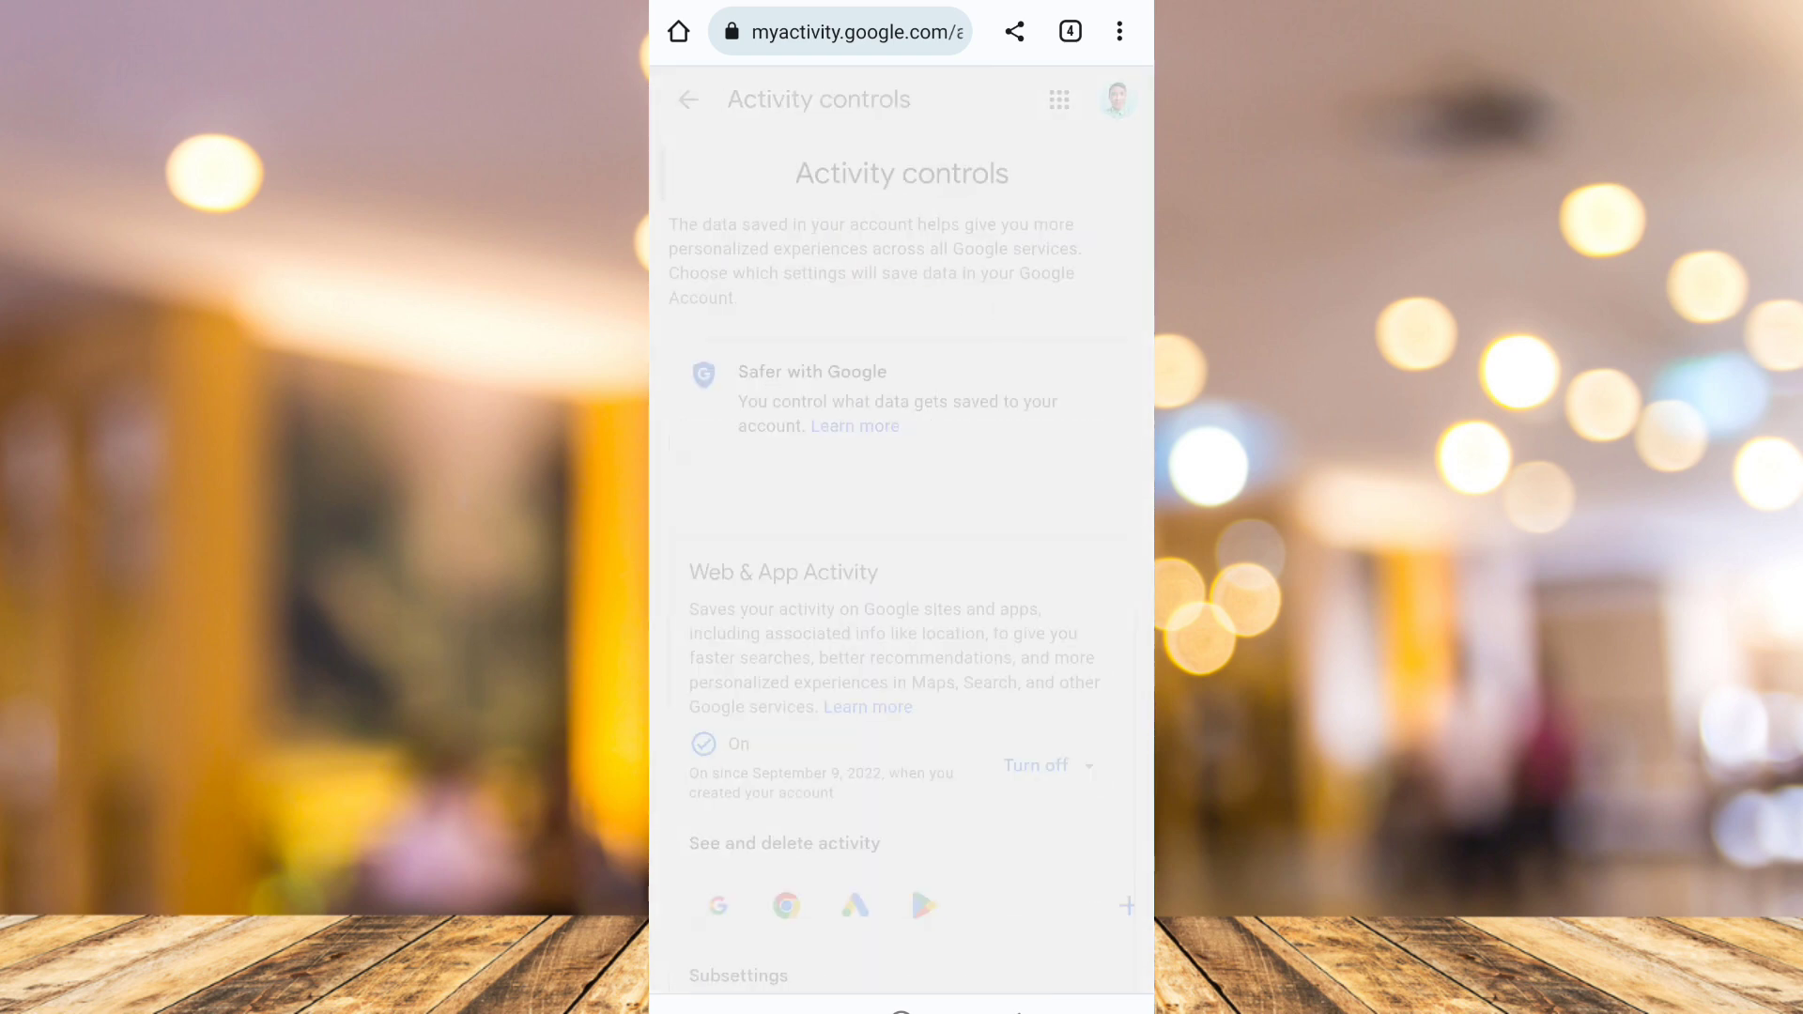
scroll("down", 3)
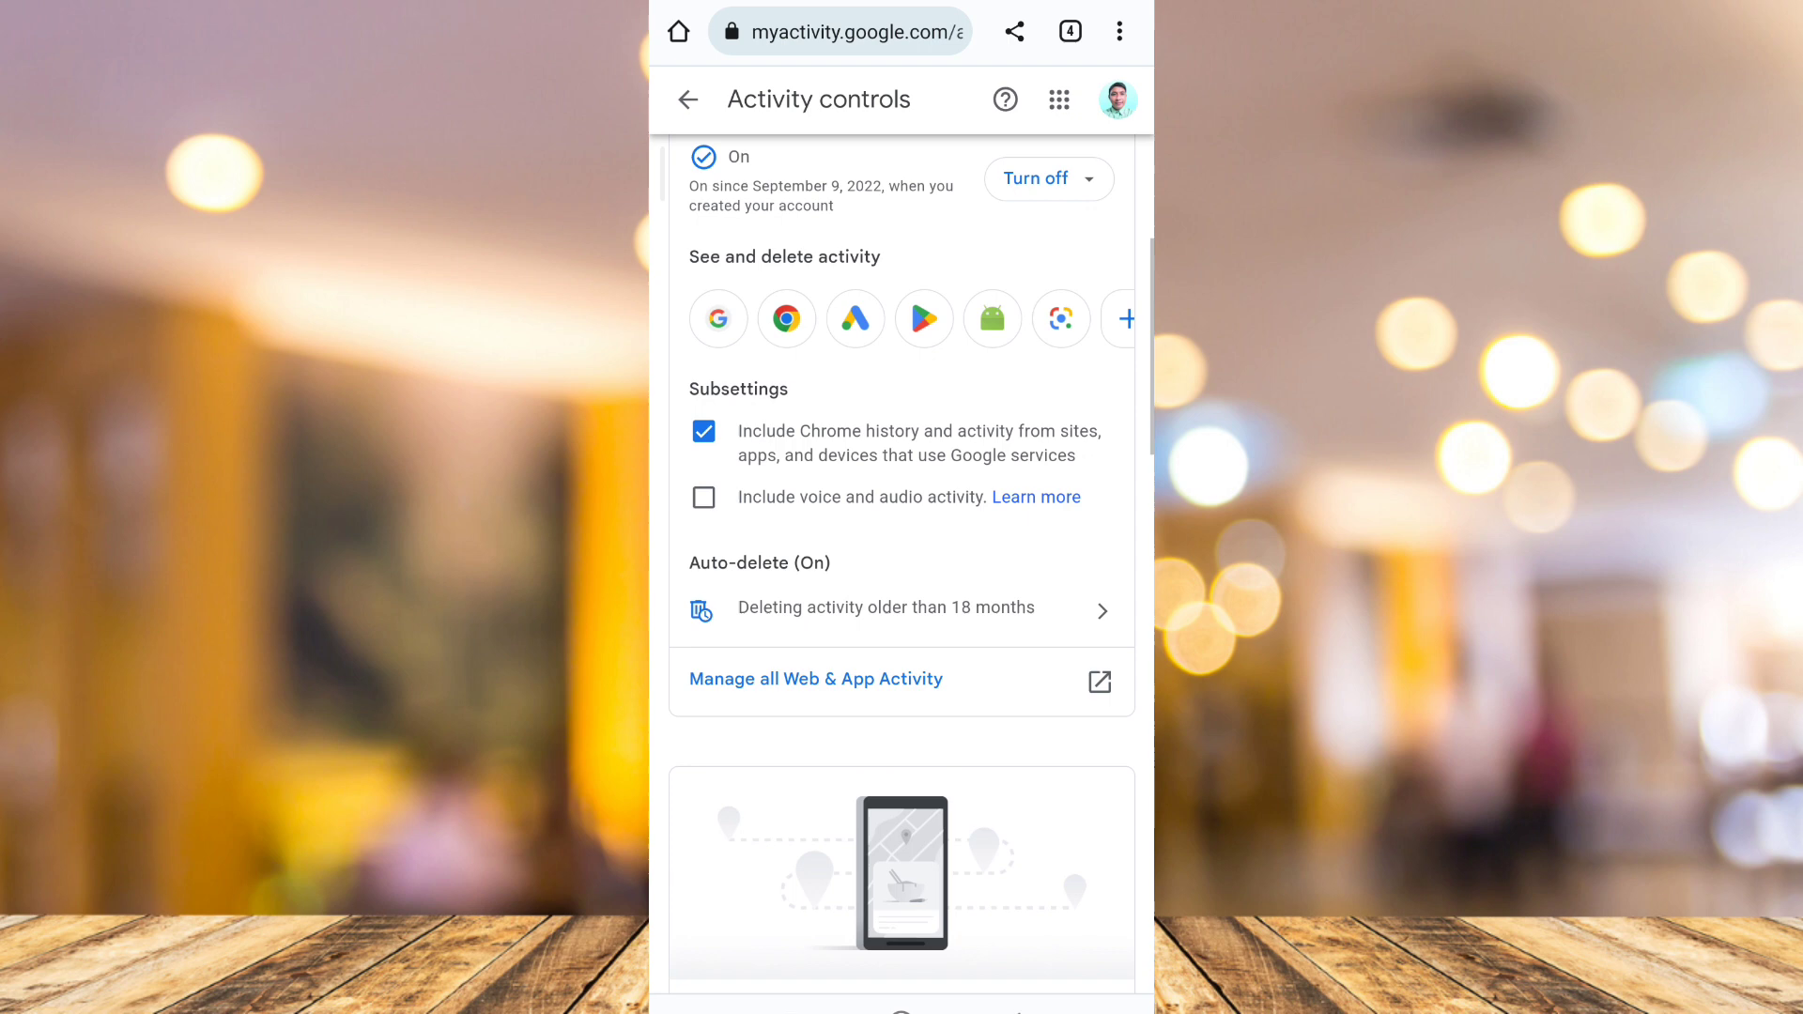
scroll("down", 3)
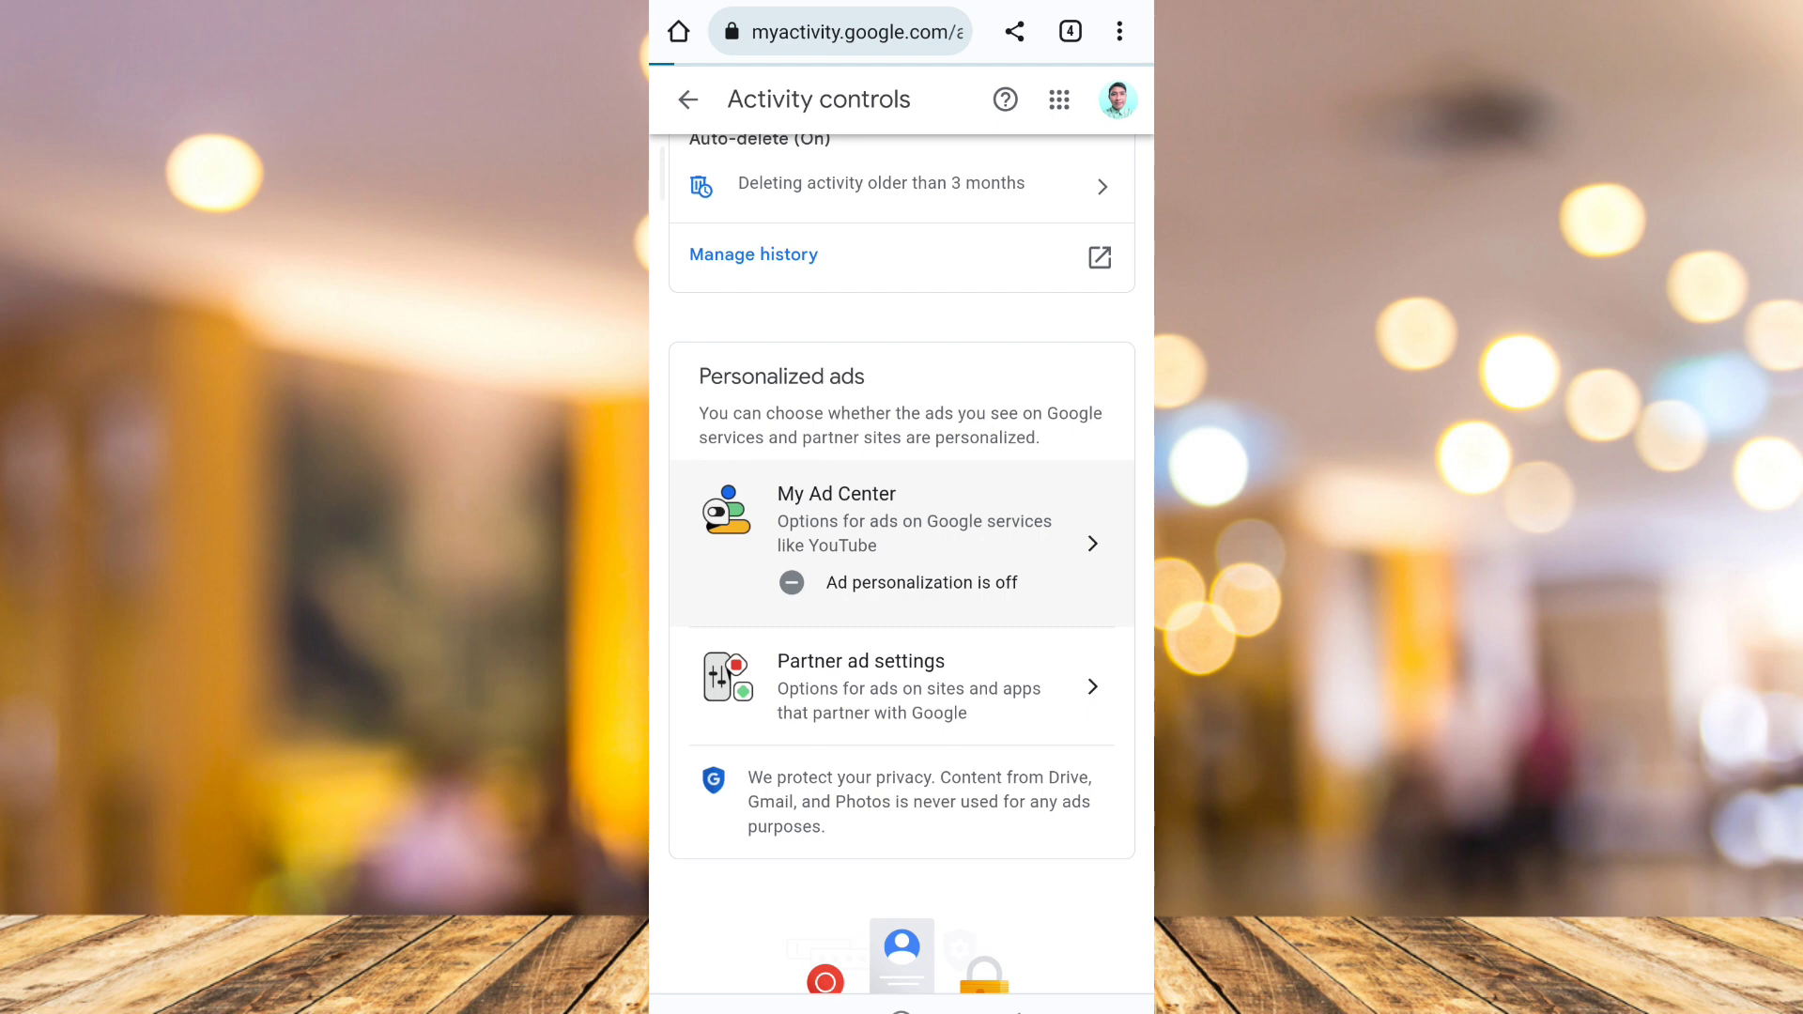
Step: Turn on personalized ads in My Ad Center and dismiss the confirmation
left_click(875, 520)
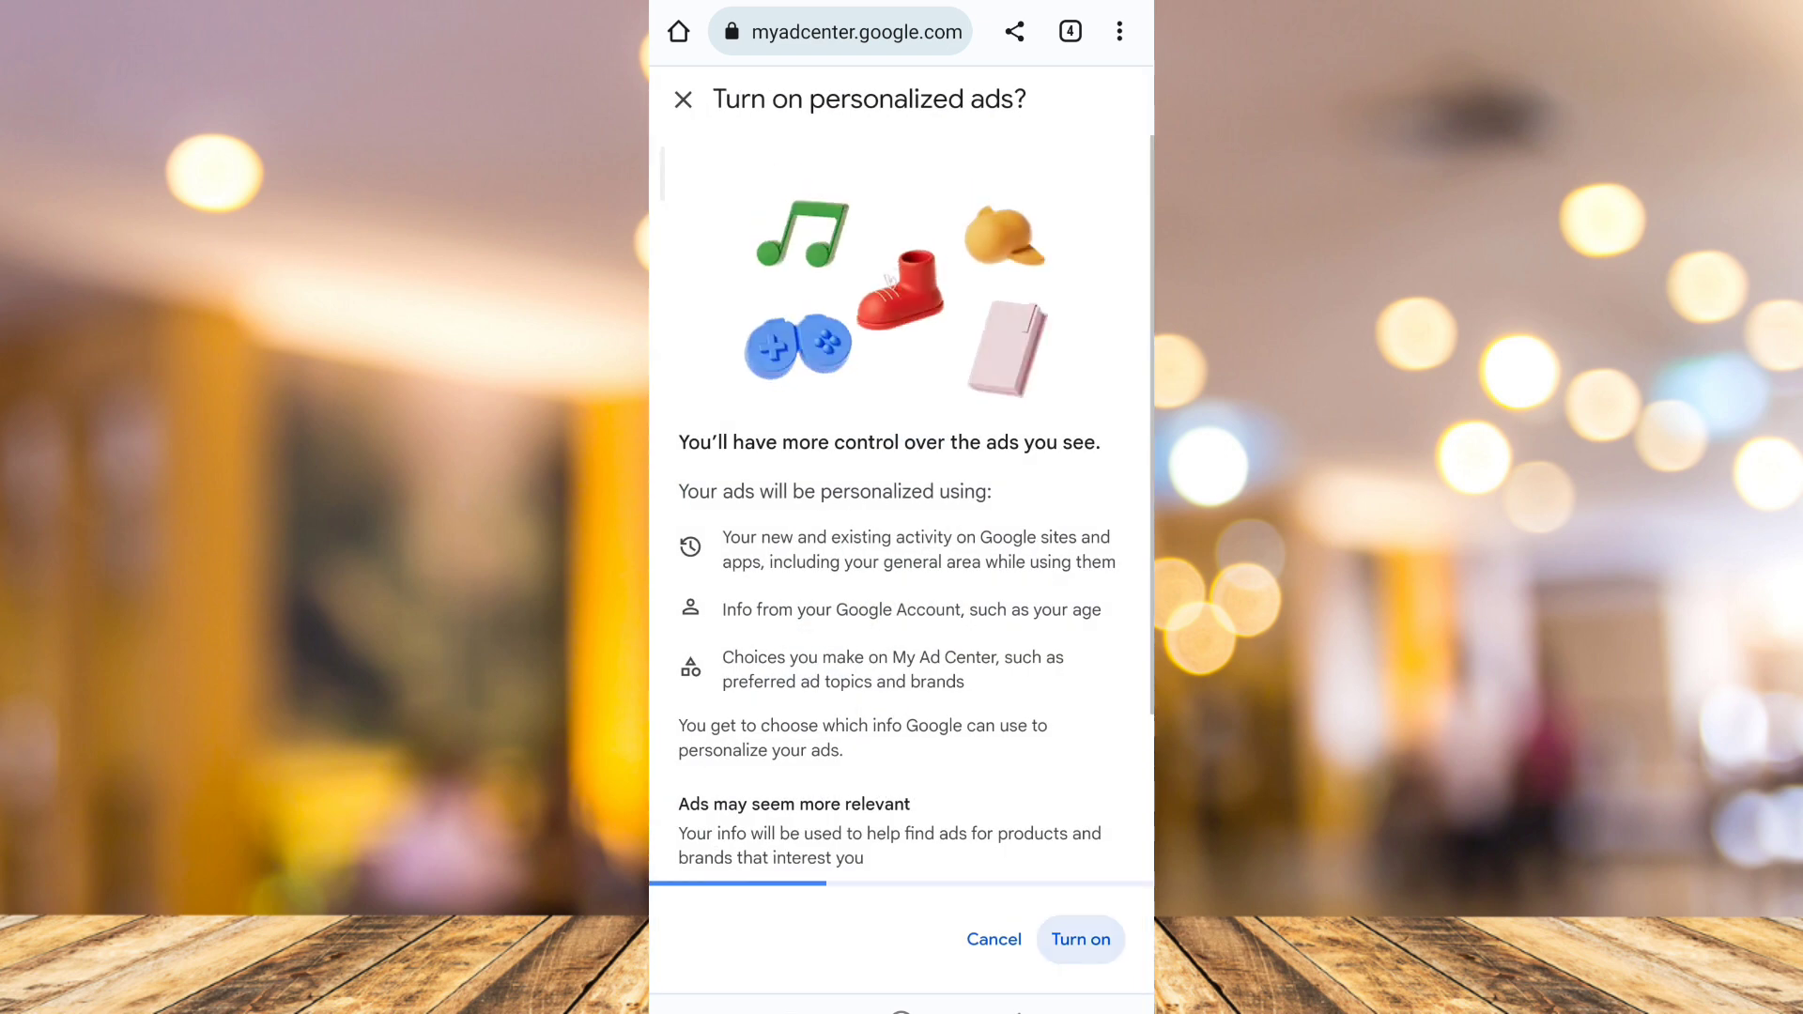
left_click(1079, 939)
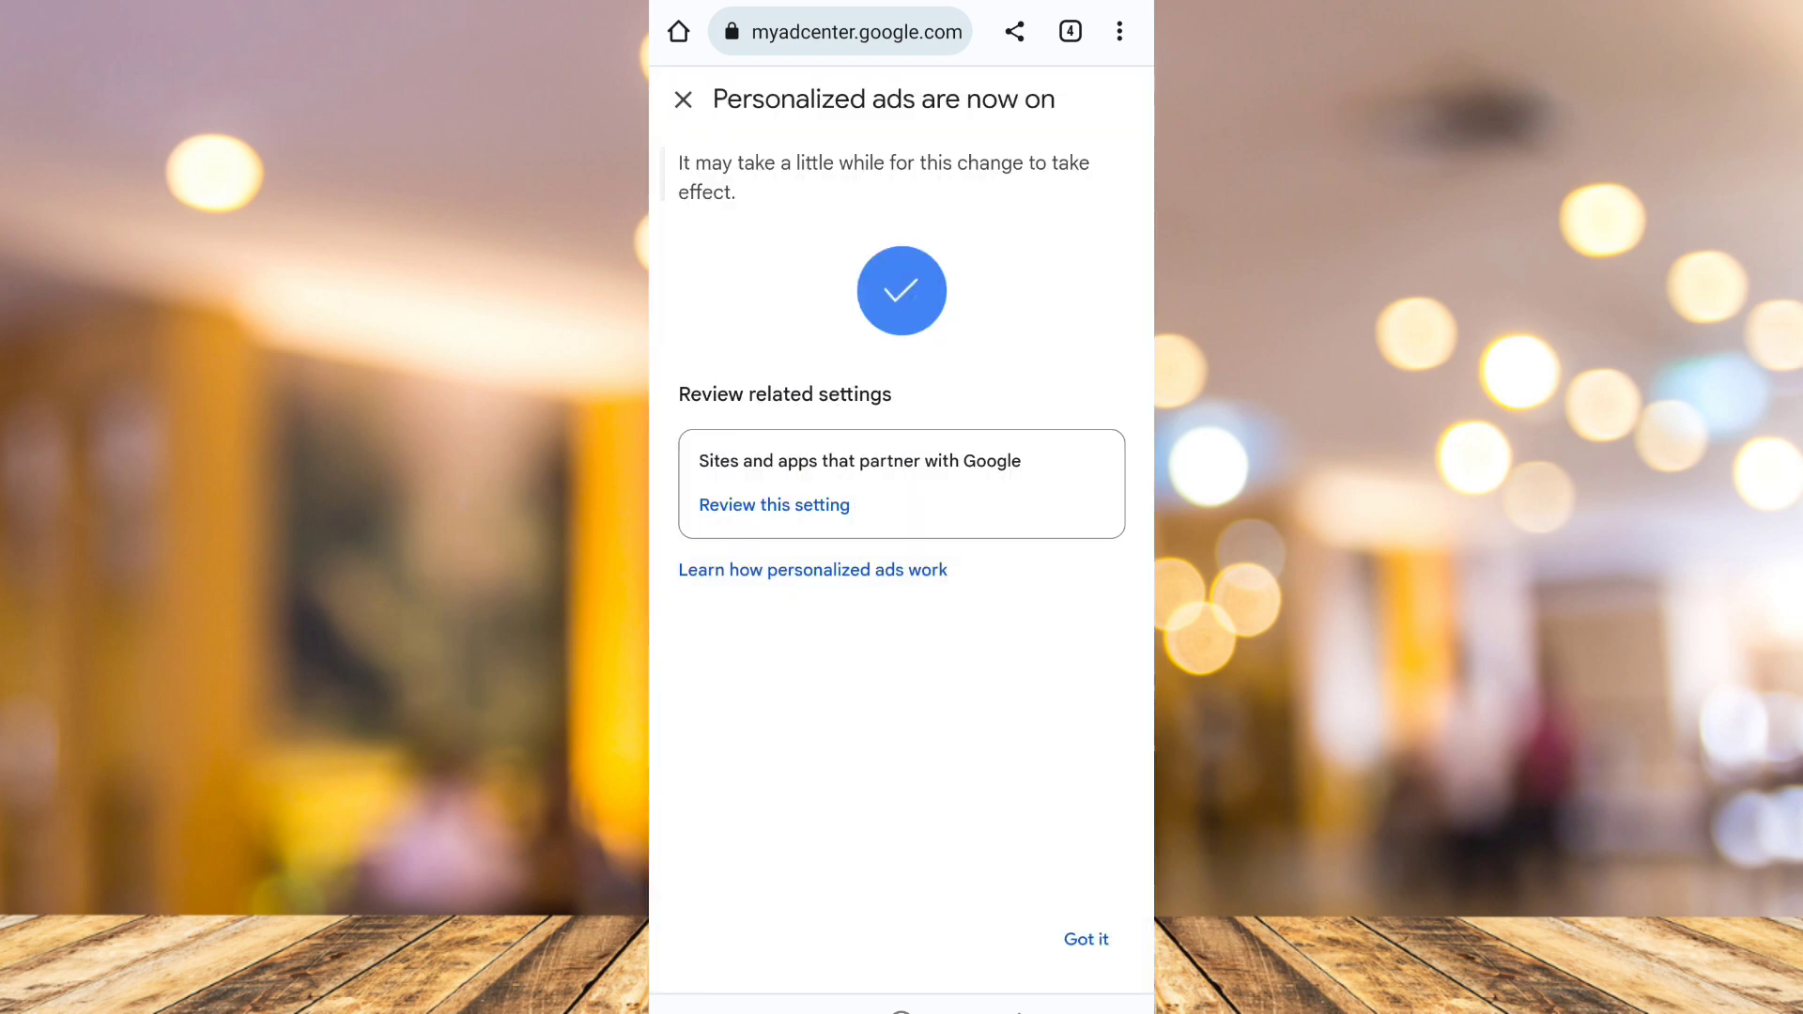
left_click(1085, 939)
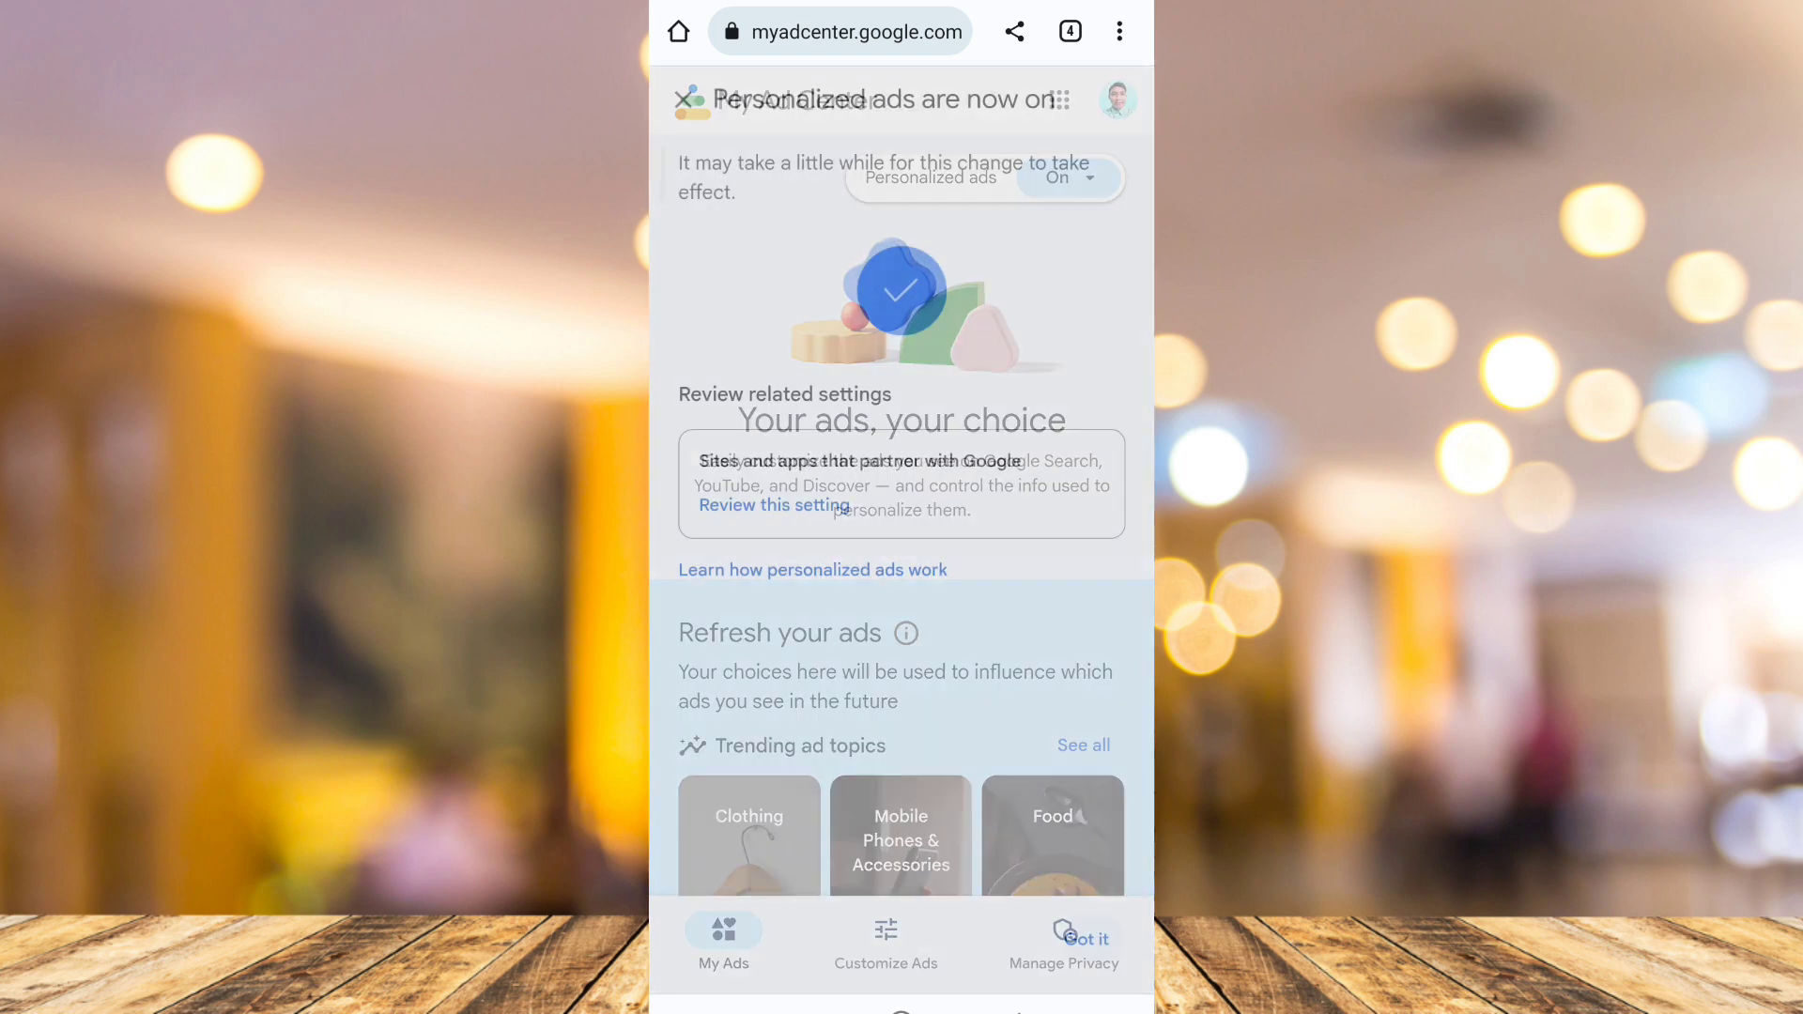
Step: Go to Chrome Settings and into Site settings
left_click(1084, 938)
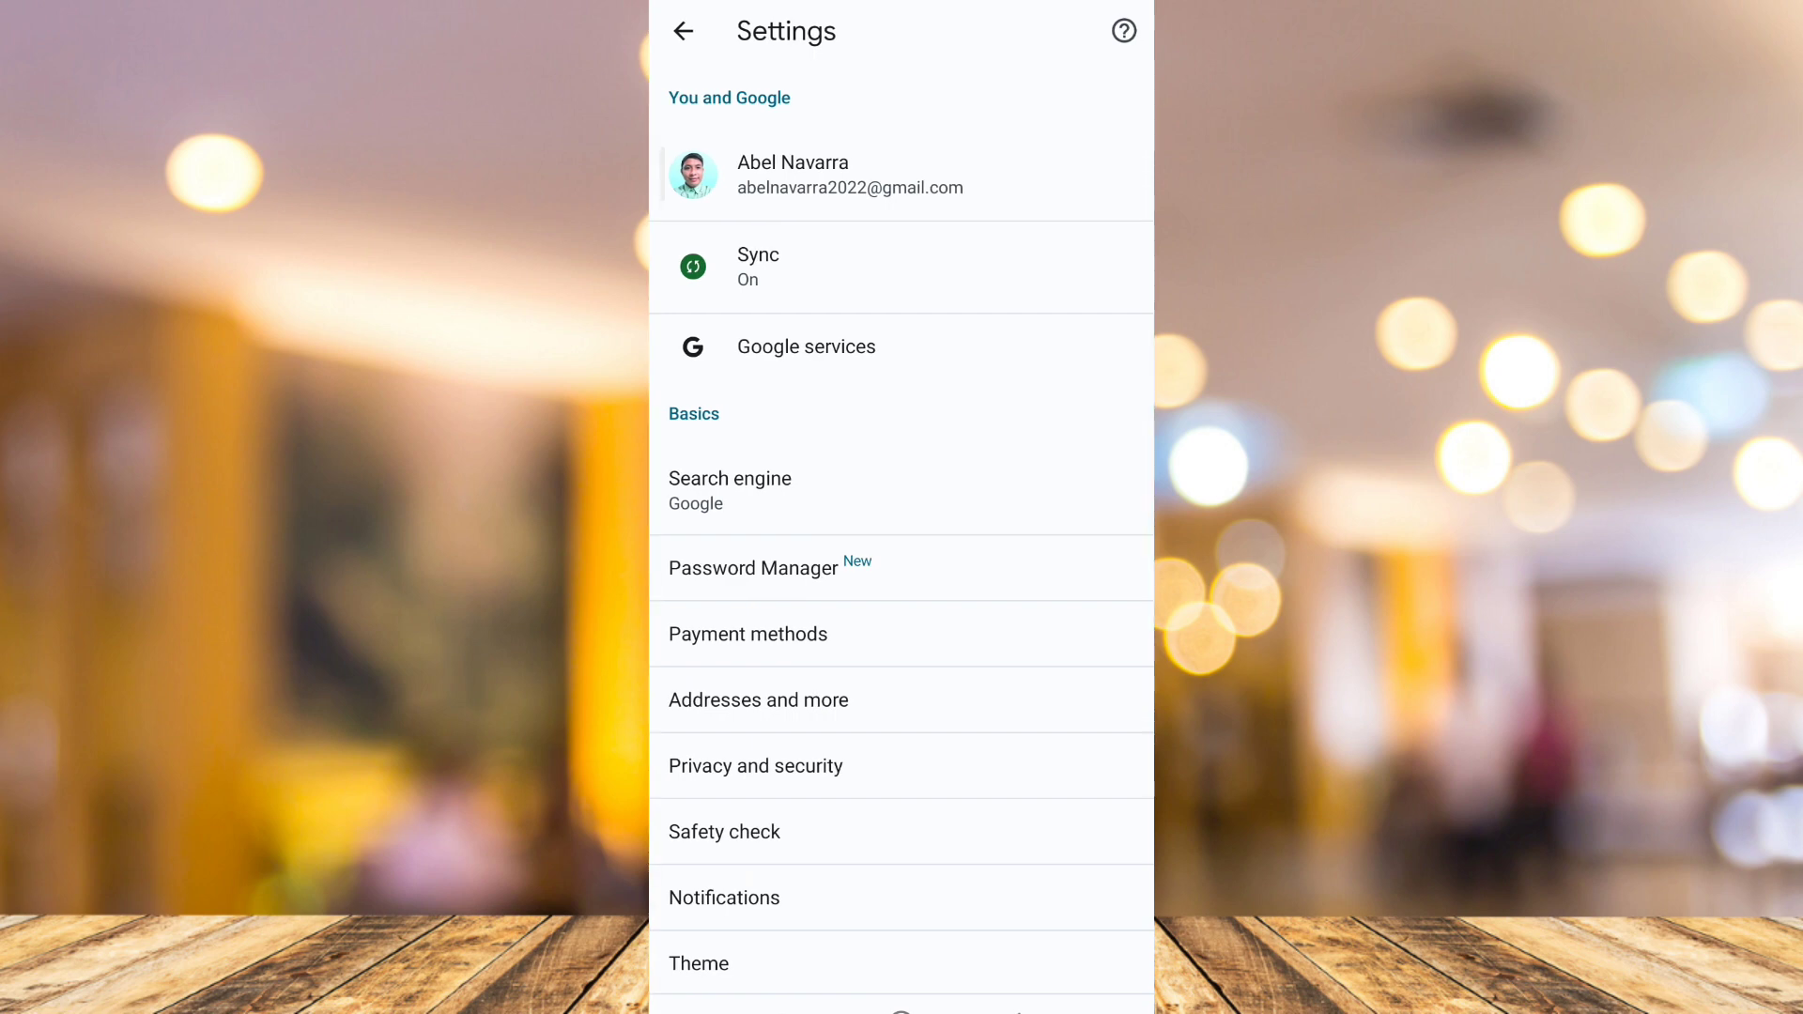
scroll("down", 3)
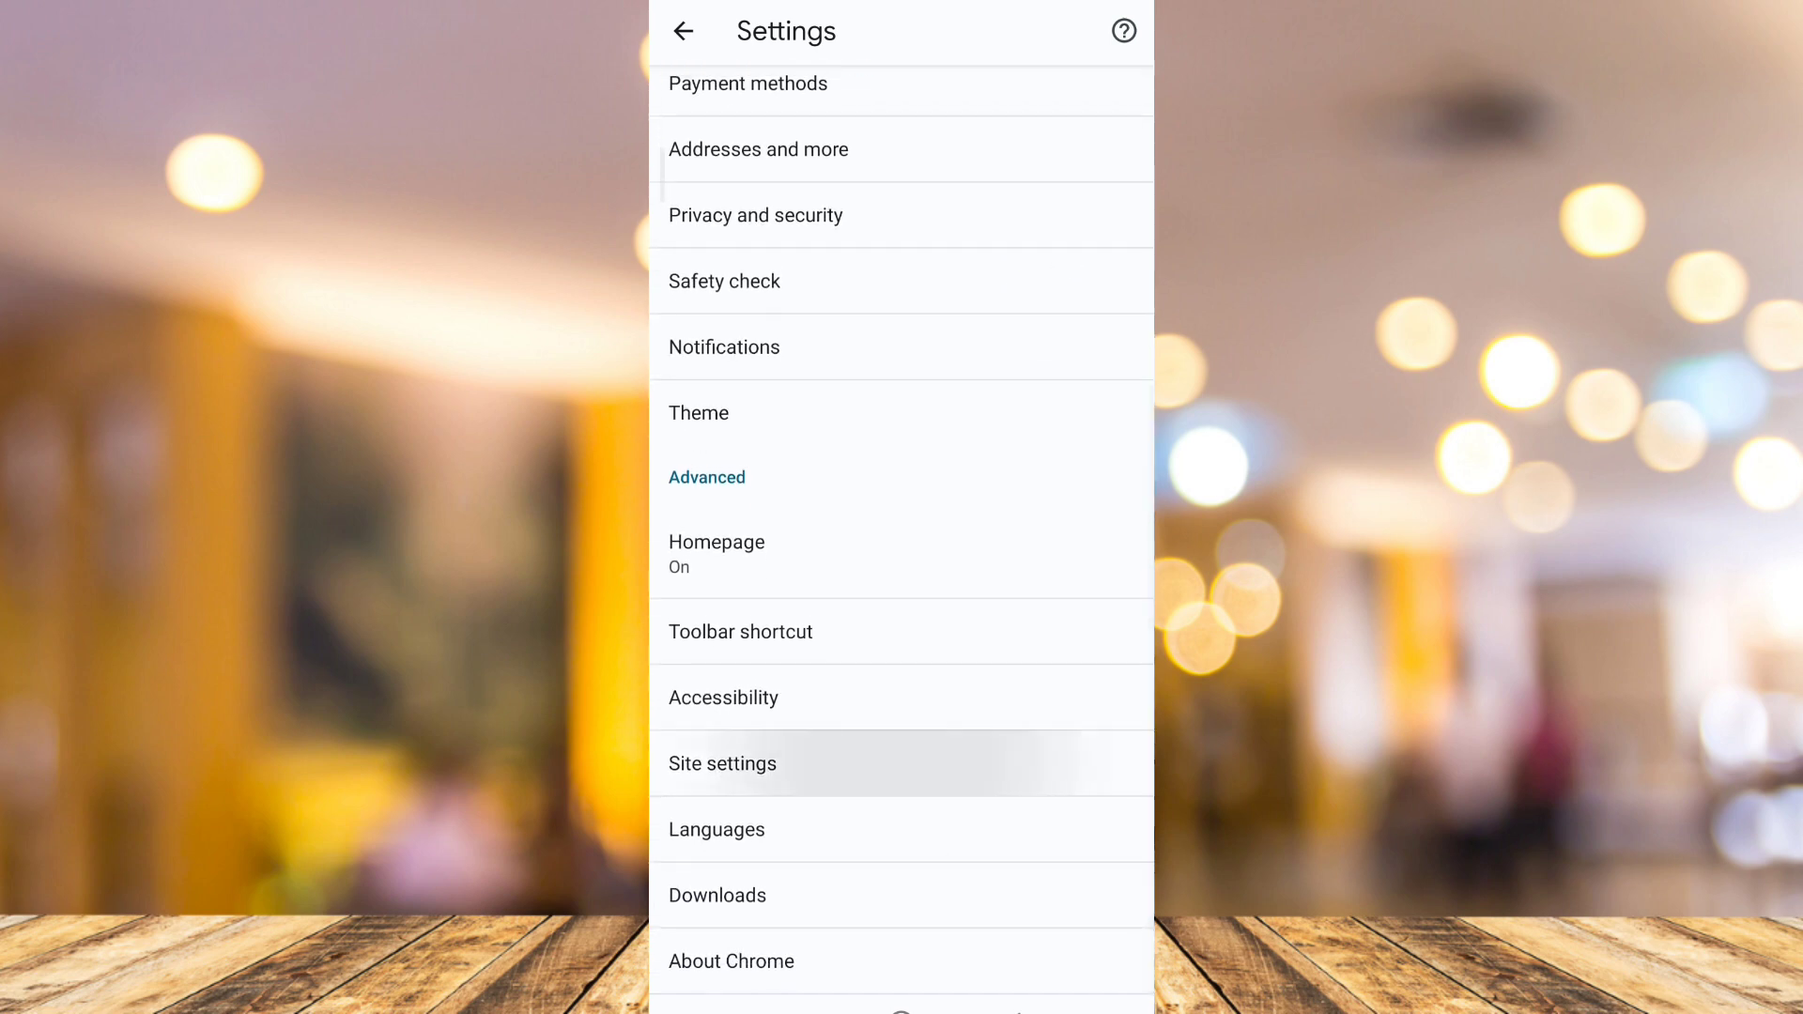
left_click(722, 764)
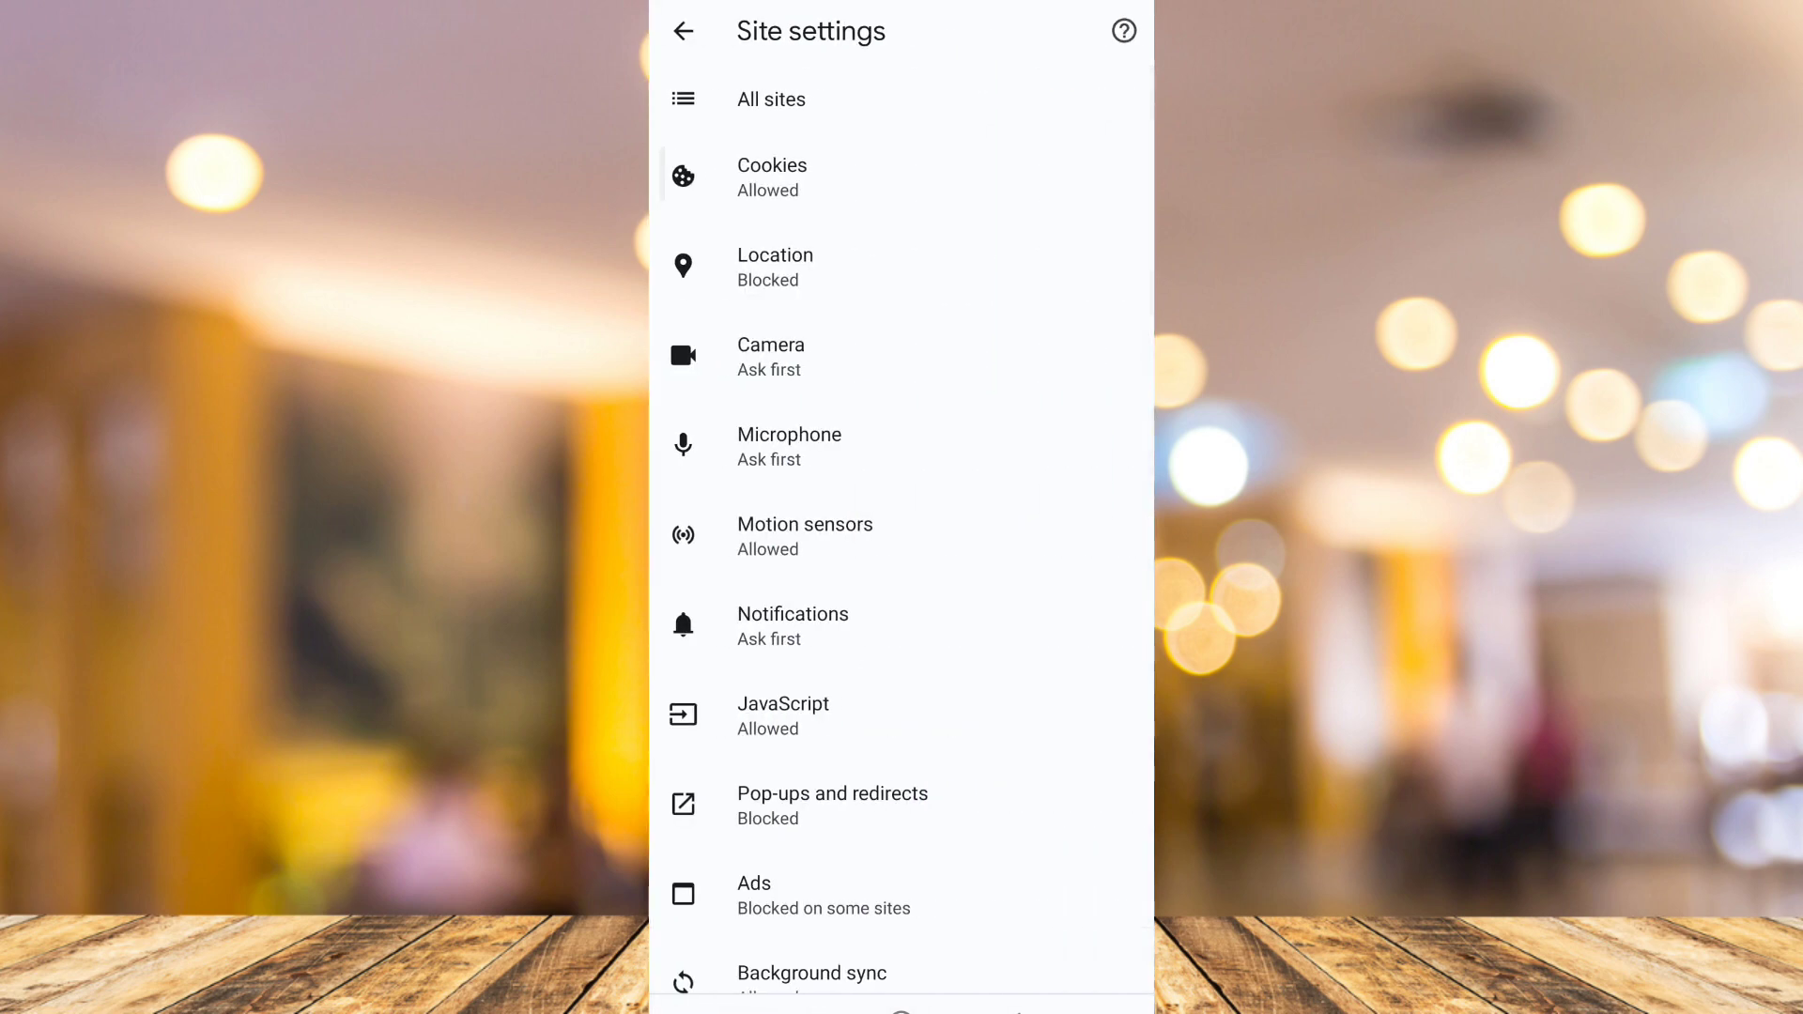
Step: Choose Block all cookies in the Cookies settings, then return to Site settings
left_click(771, 177)
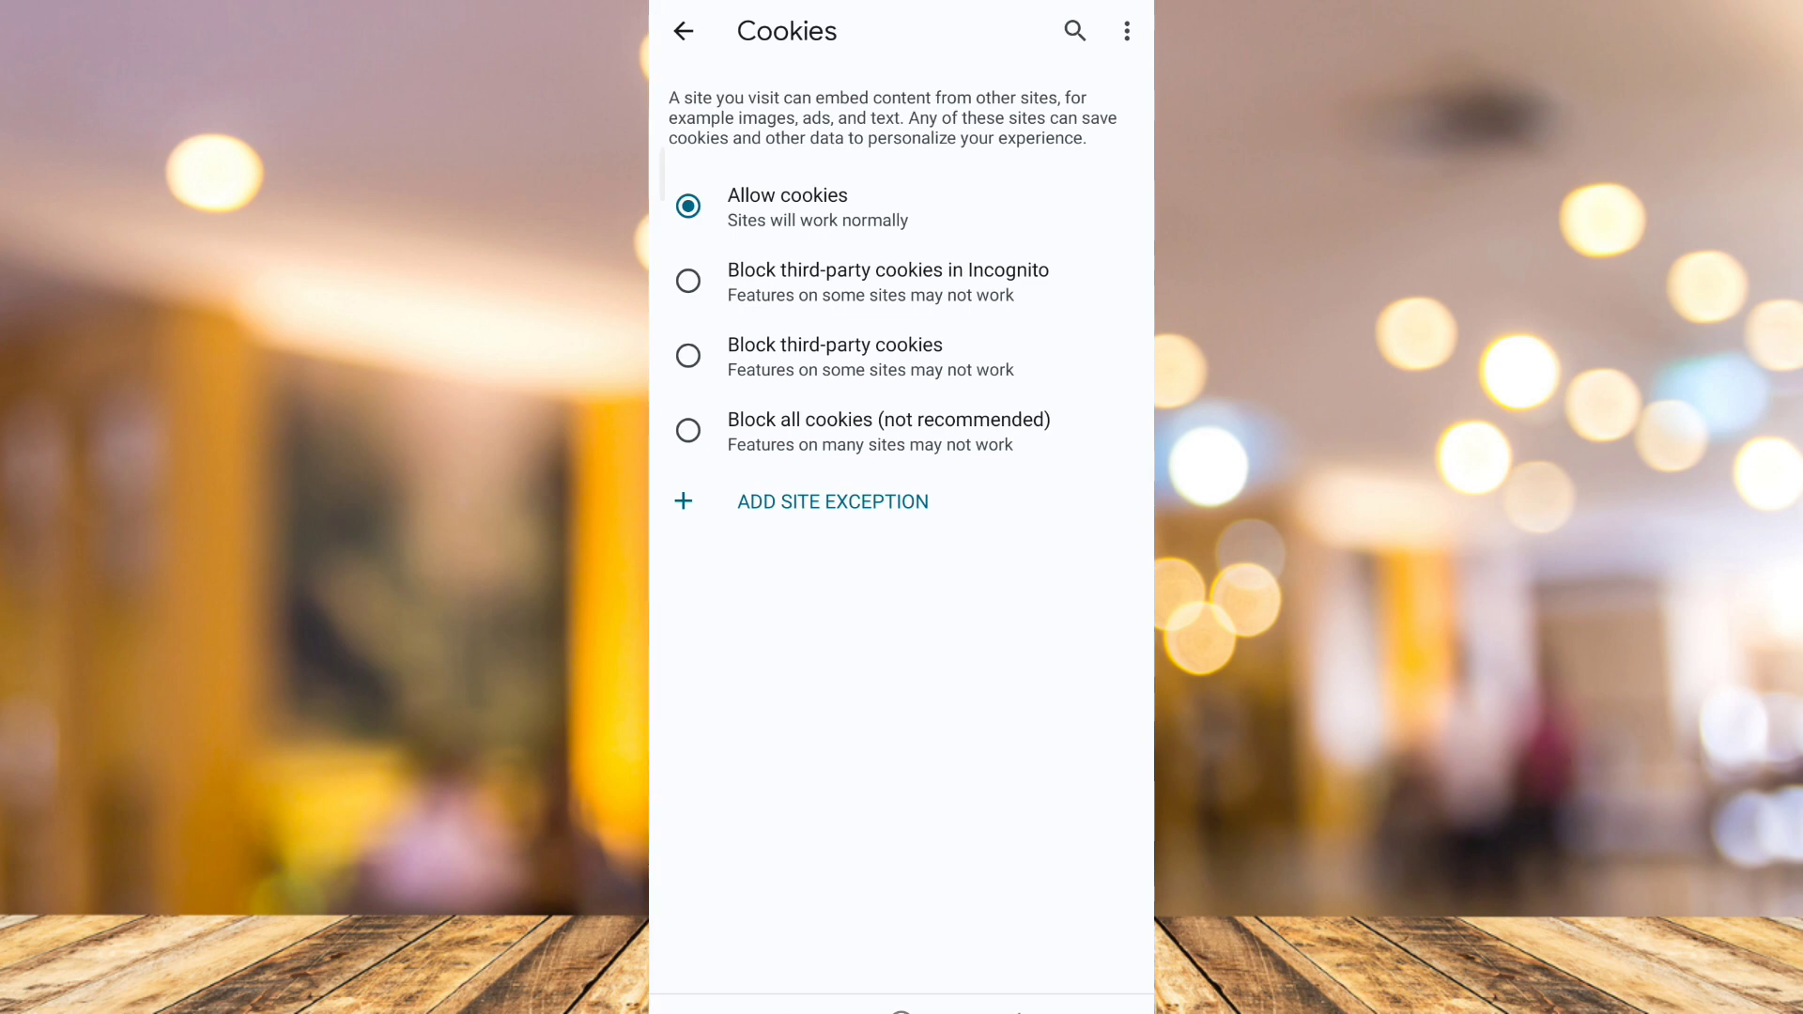
left_click(688, 430)
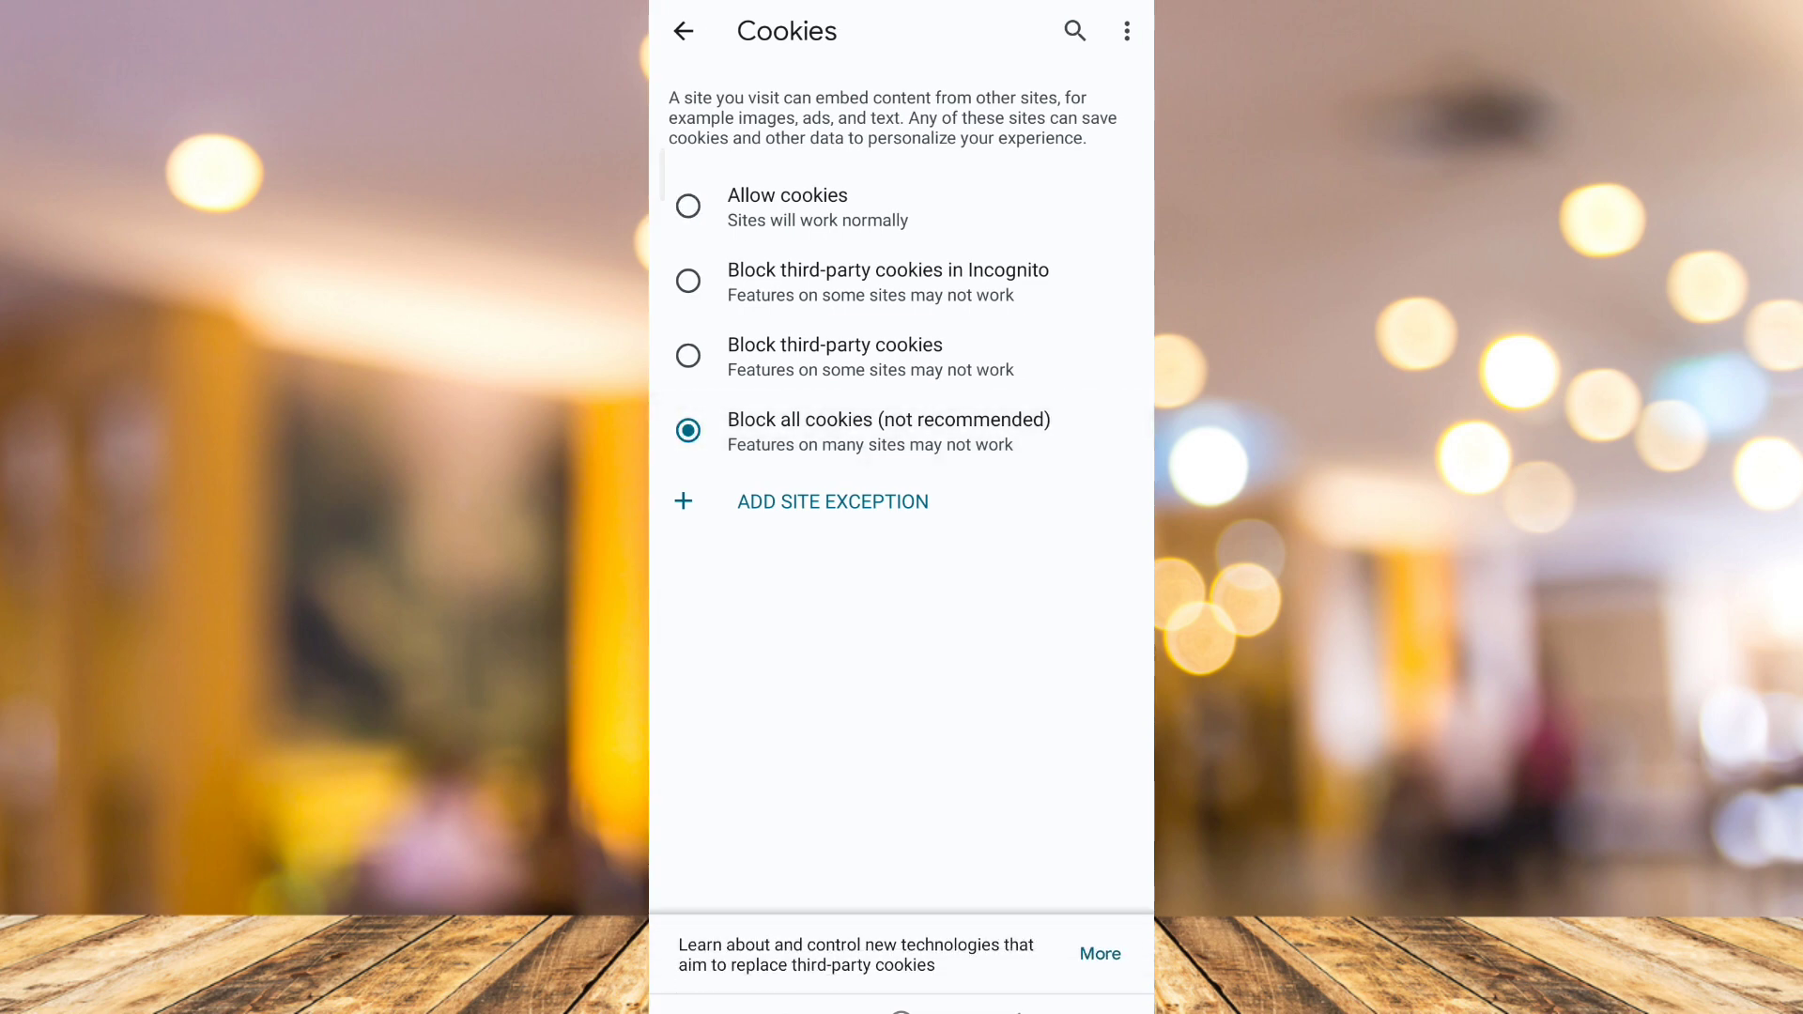
left_click(685, 31)
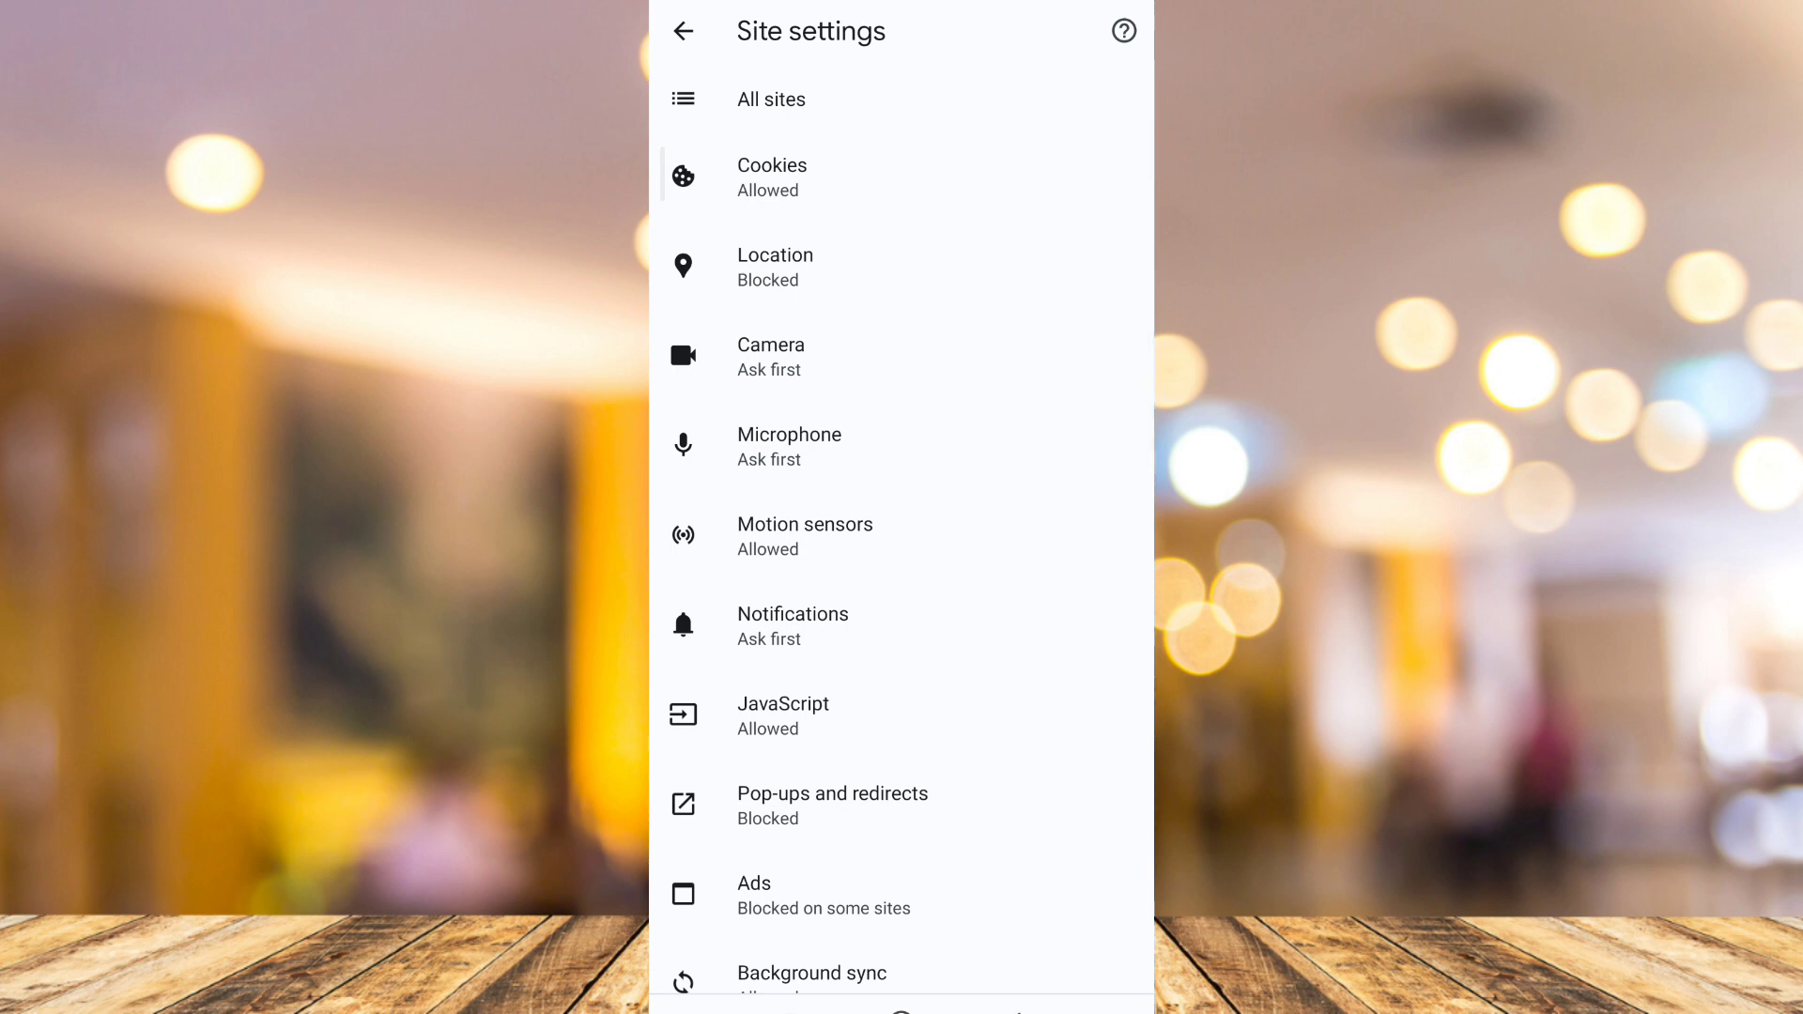
Step: Switch the Ads site setting on so it reads Allowed
scroll("down", 3)
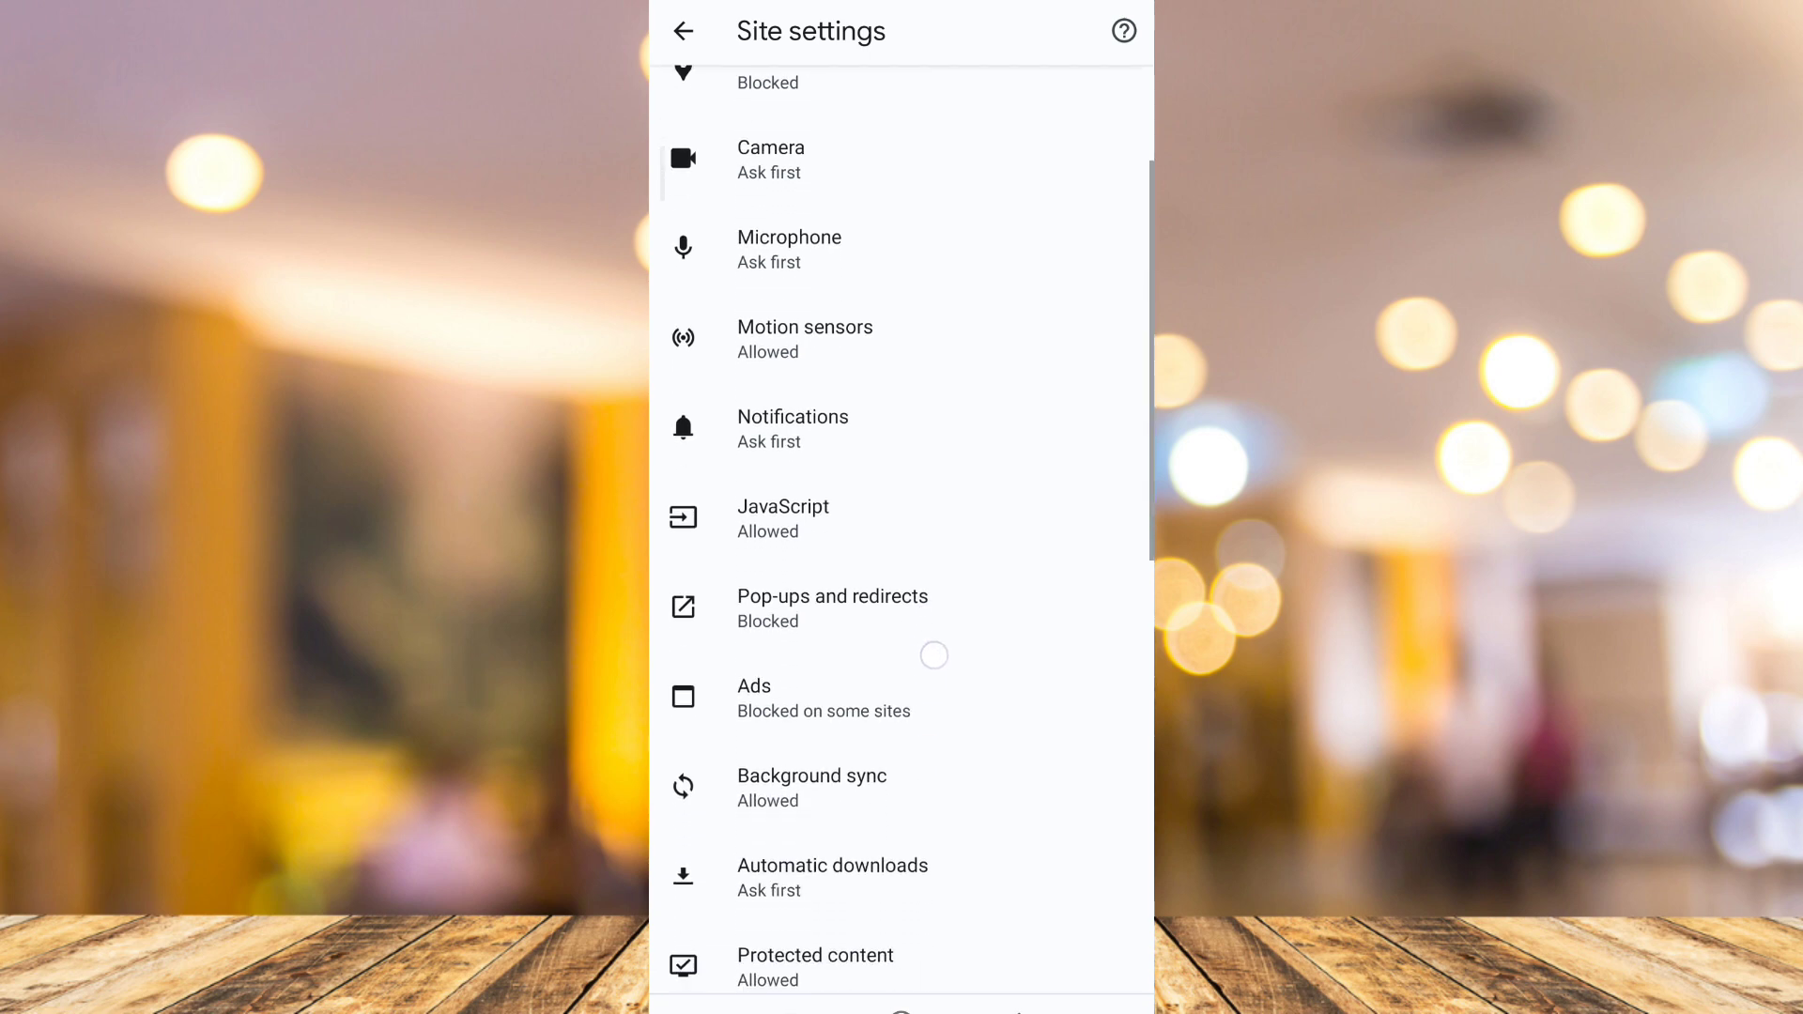
left_click(824, 698)
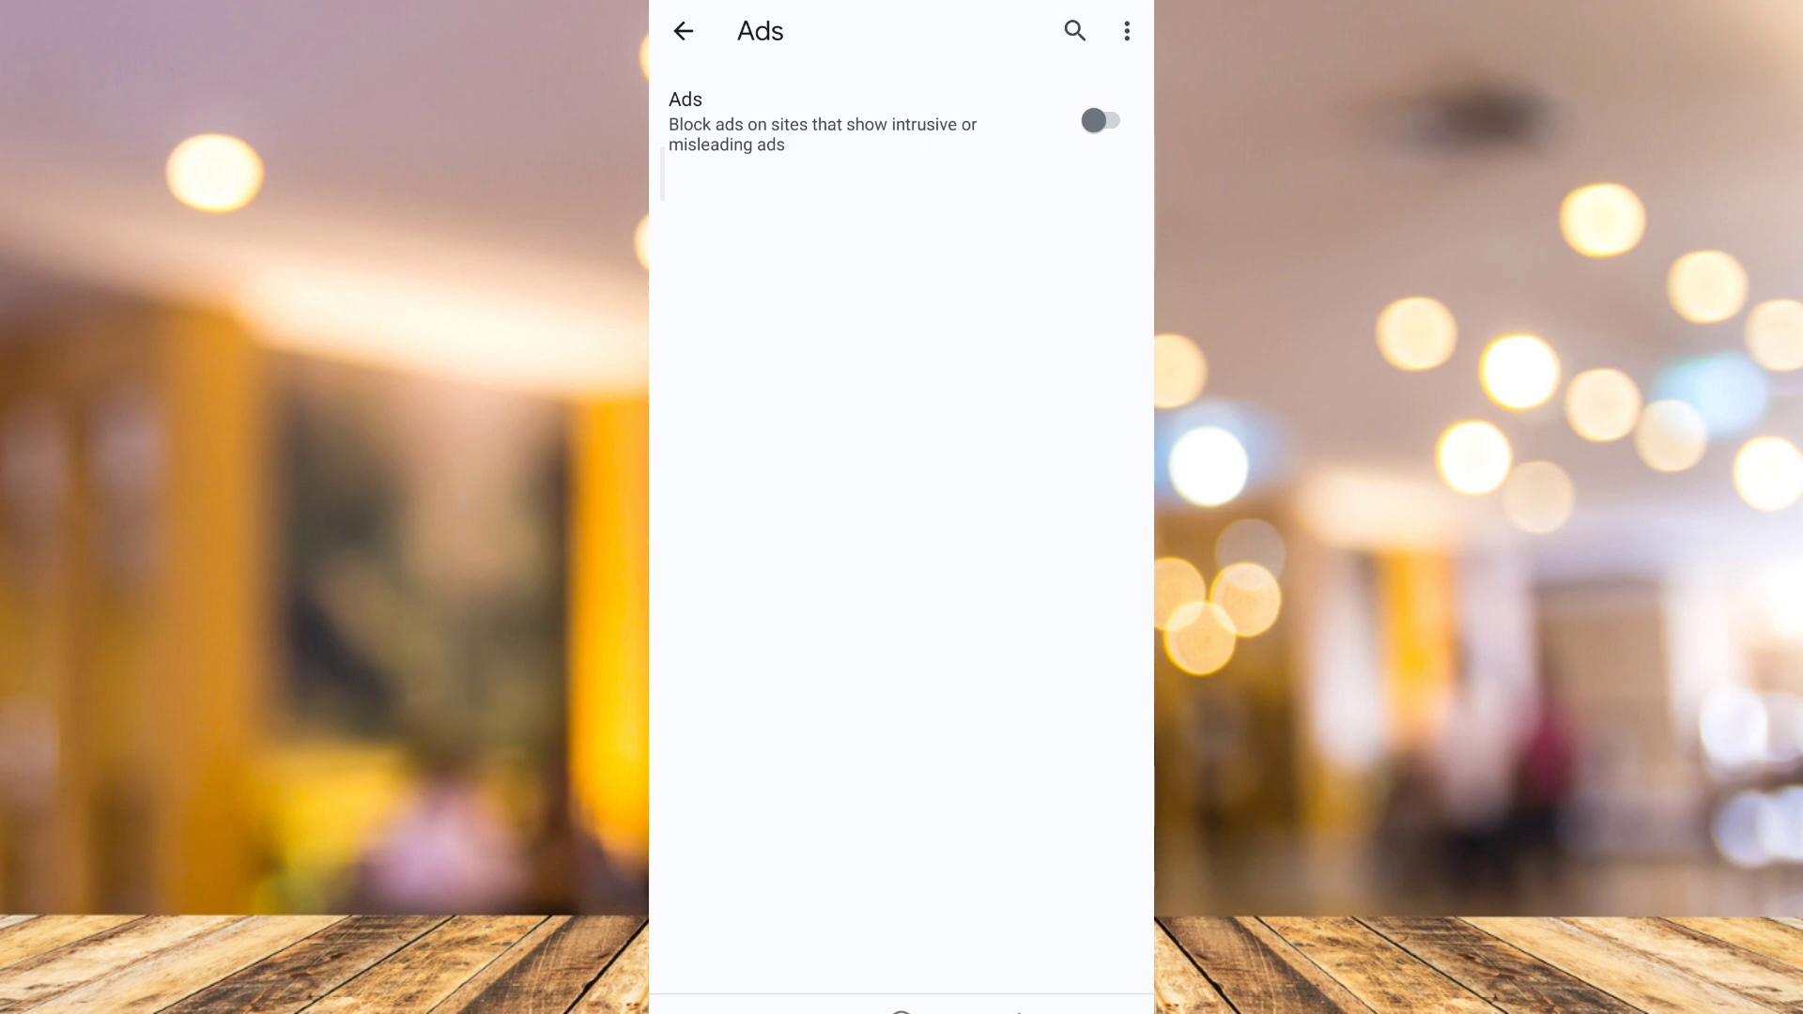
left_click(1102, 119)
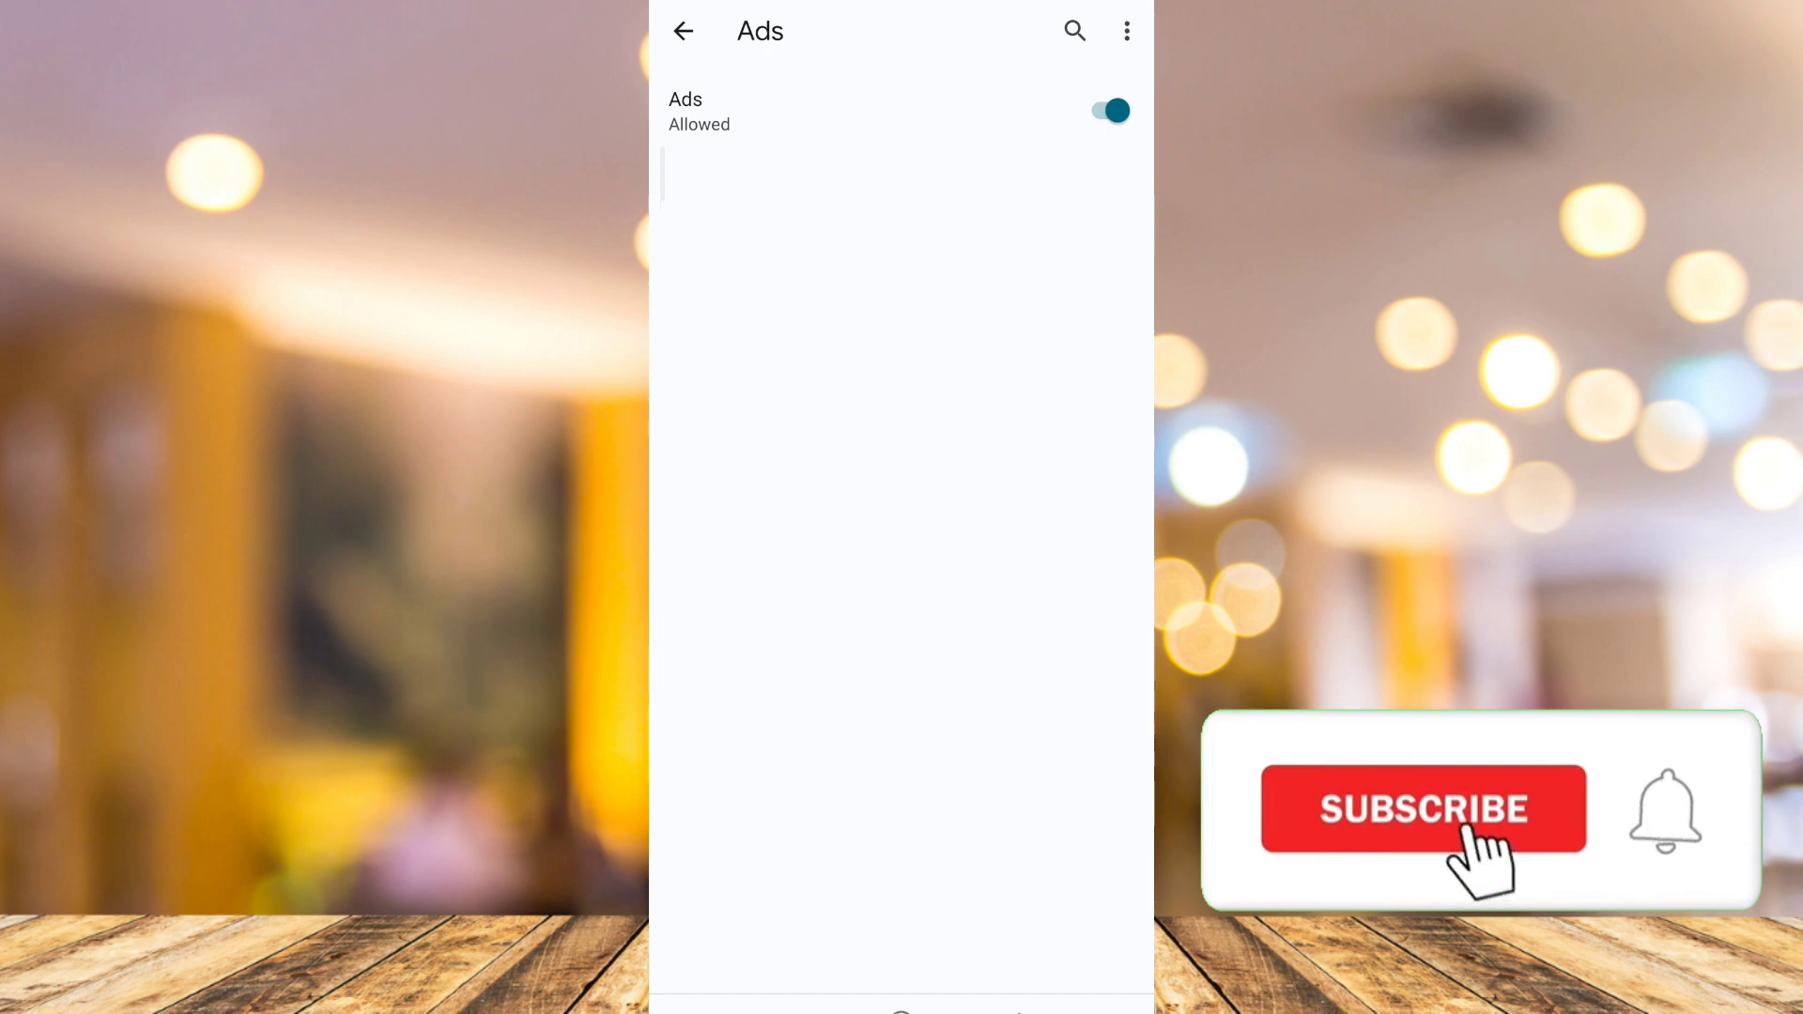
left_click(1424, 810)
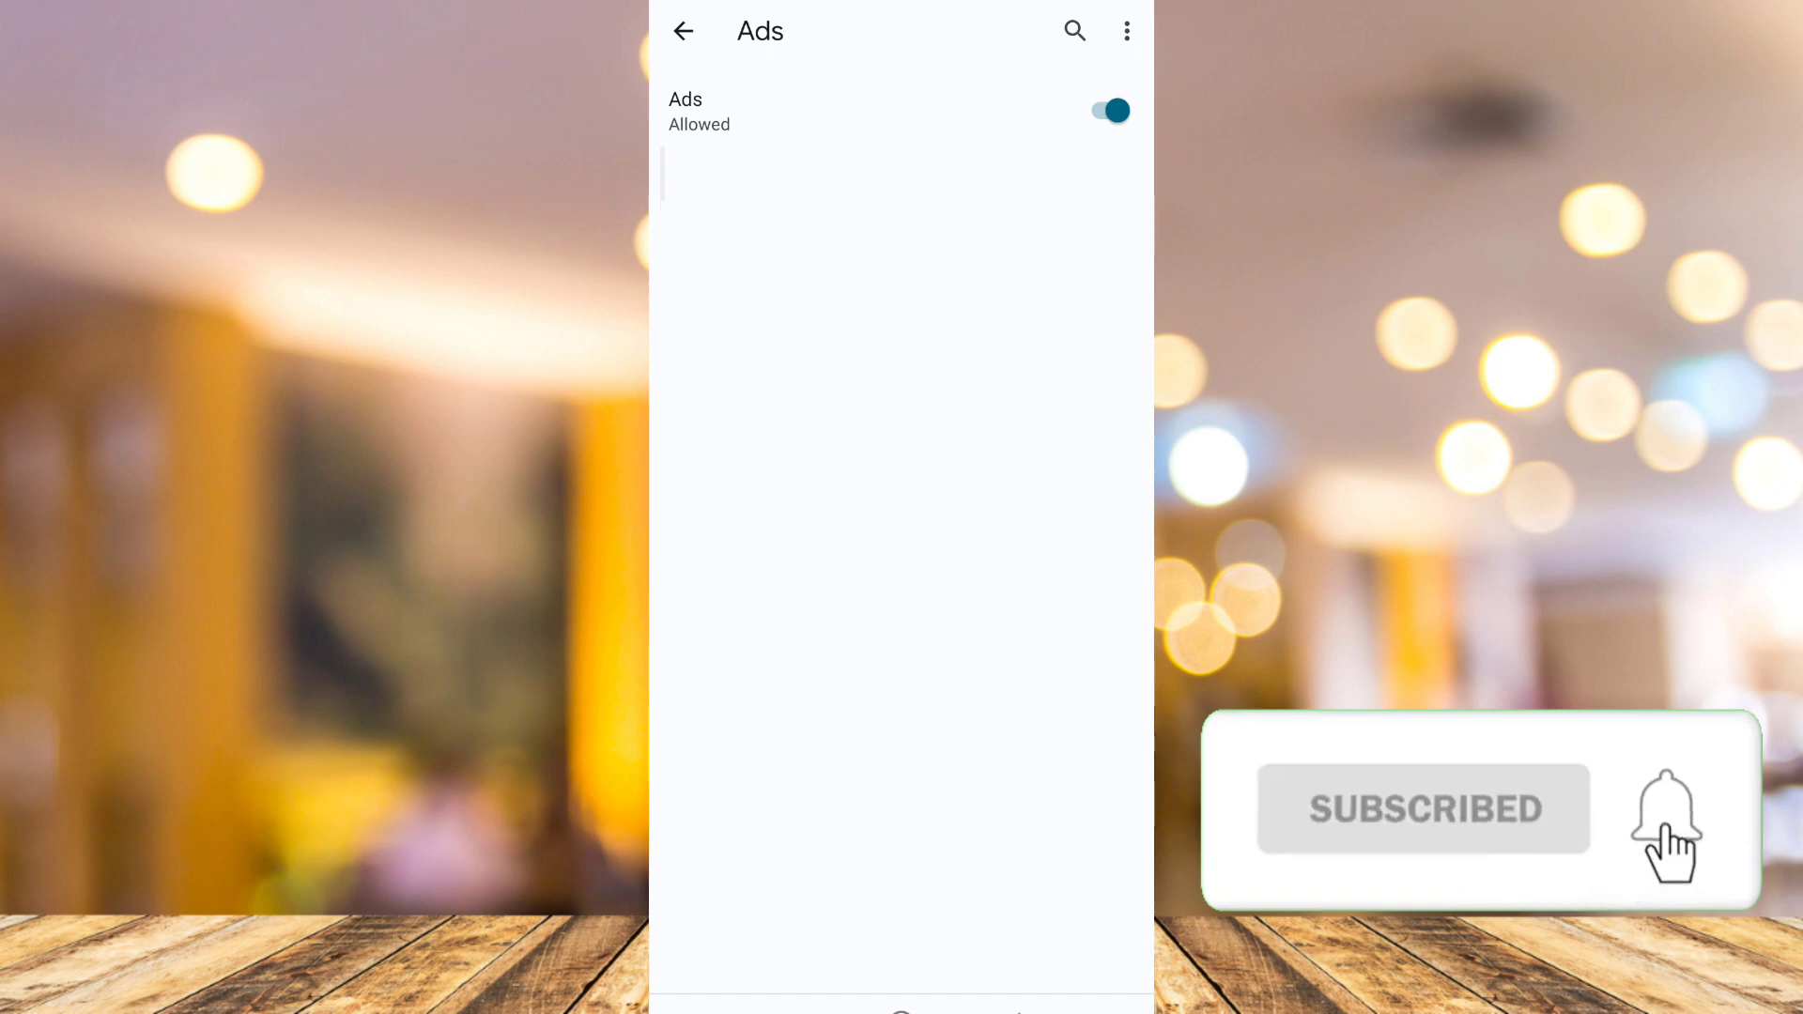
left_click(1663, 819)
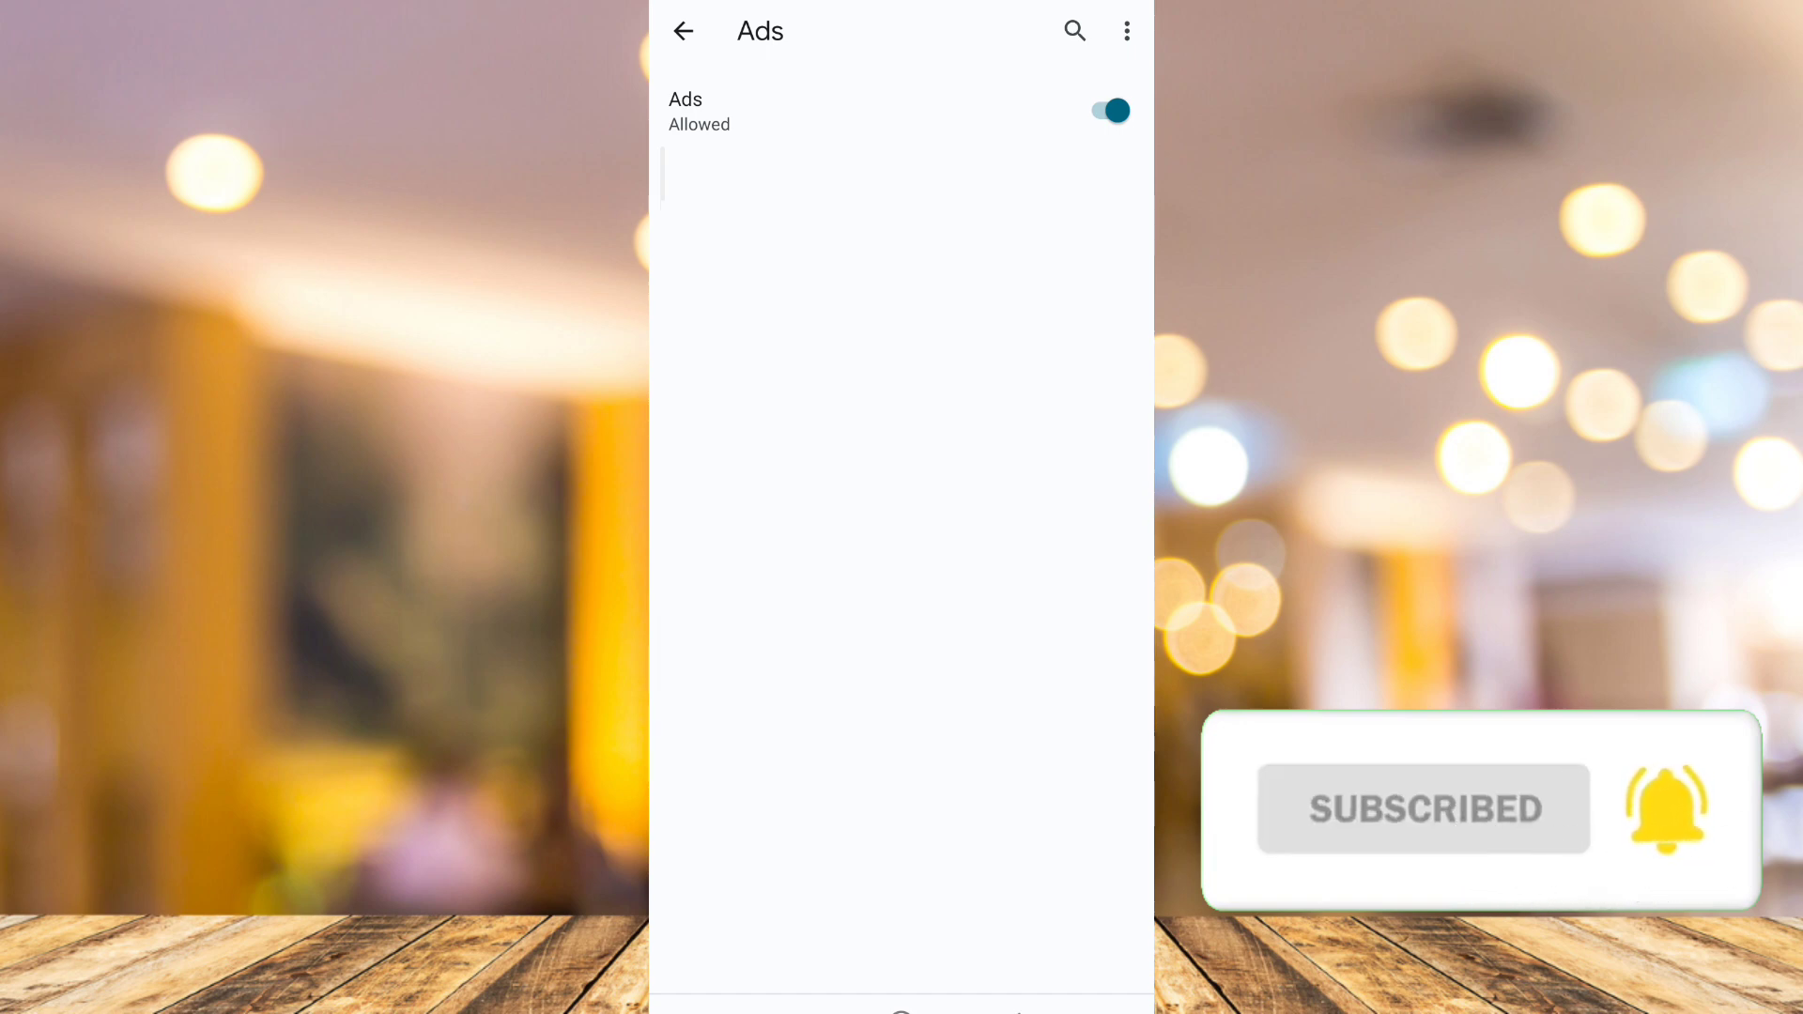